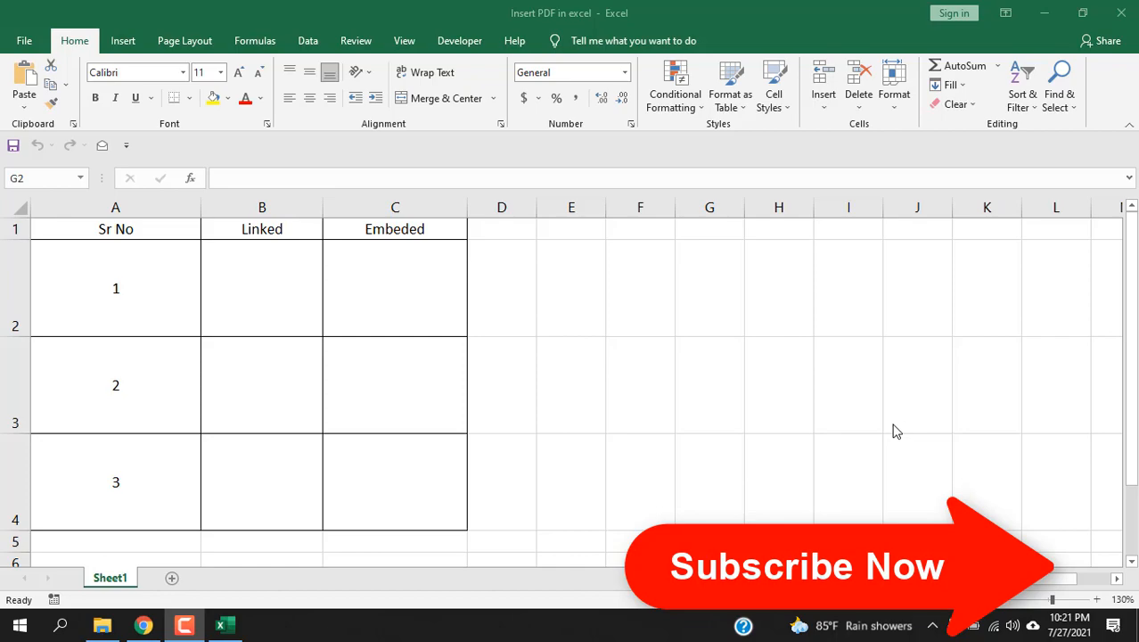
- Add a rounded 'PDF' shape in B2 hyperlinked to Camtasia_Help_2018EN
{"action": "left_click", "coordinate": [710, 287]}
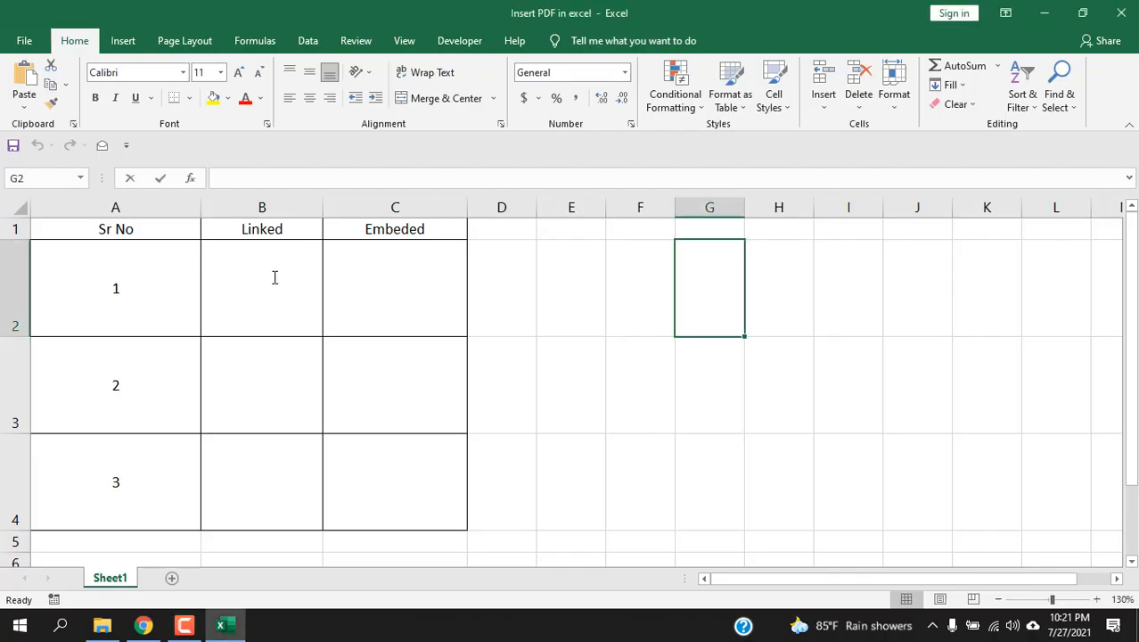
{"action": "left_click", "coordinate": [262, 287]}
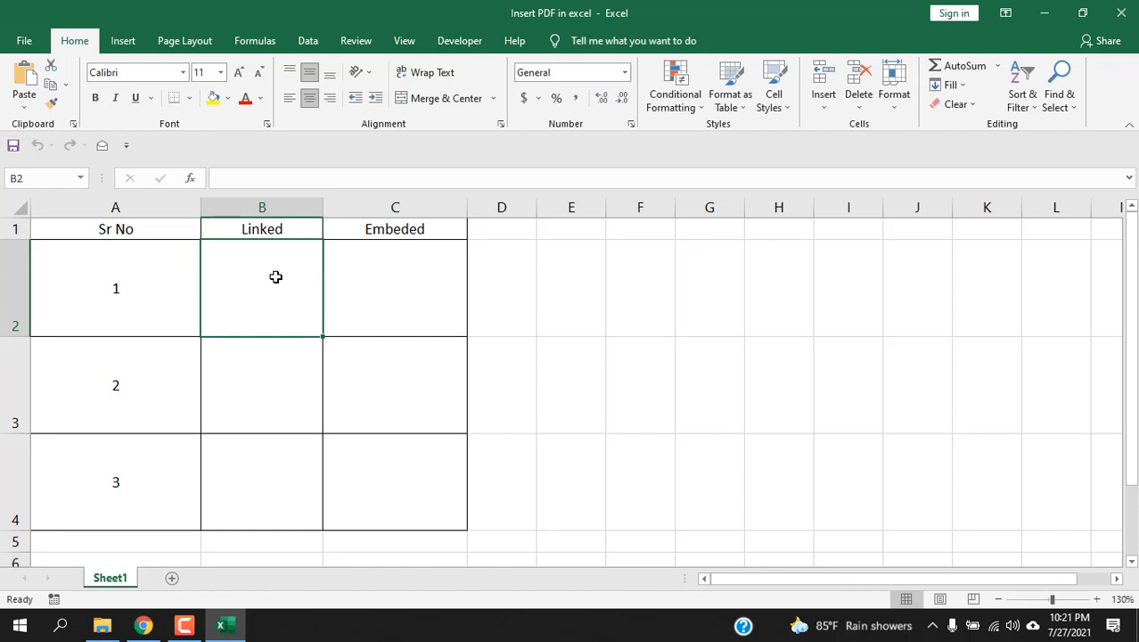
{"action": "mouse_move", "coordinate": [266, 270]}
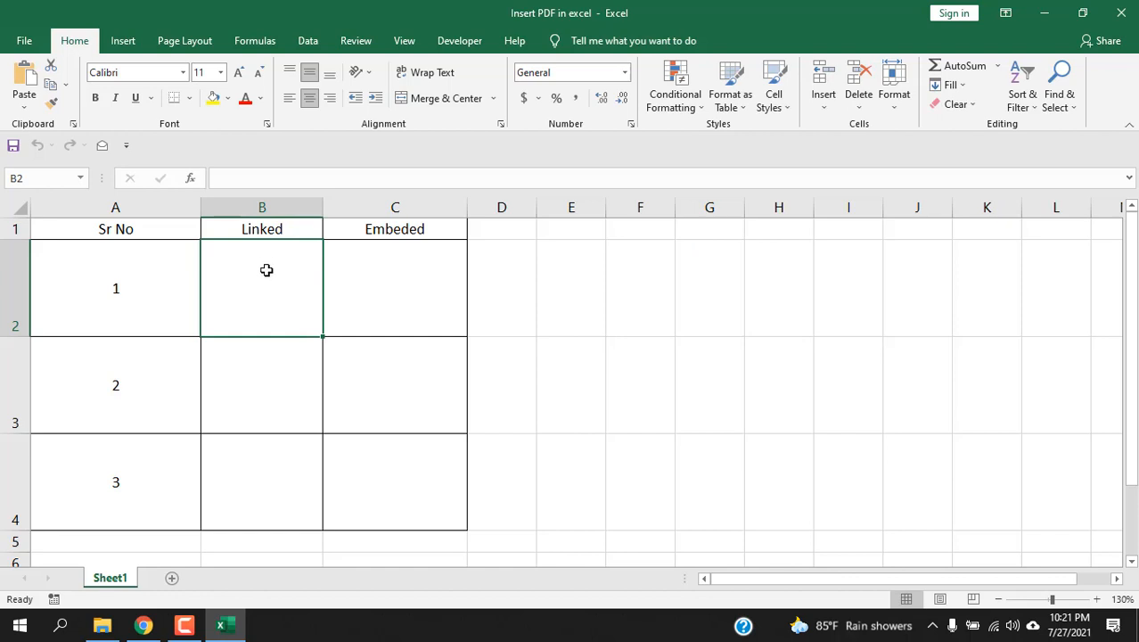
{"action": "left_click", "coordinate": [122, 40]}
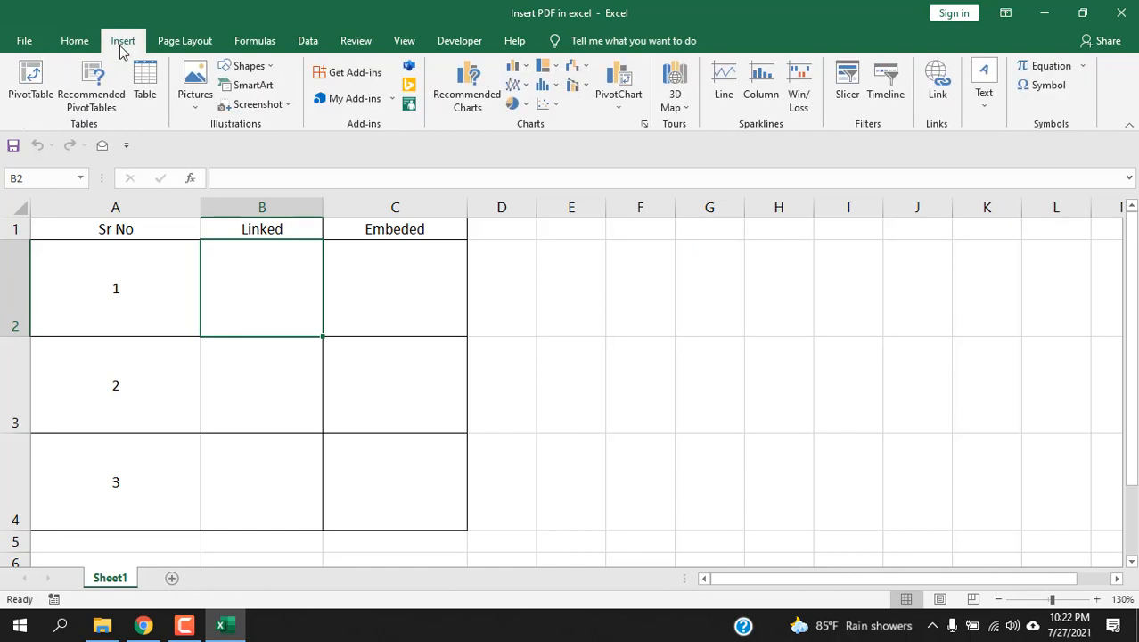
{"action": "left_click", "coordinate": [246, 65]}
{"action": "type", "text": "PDF"}
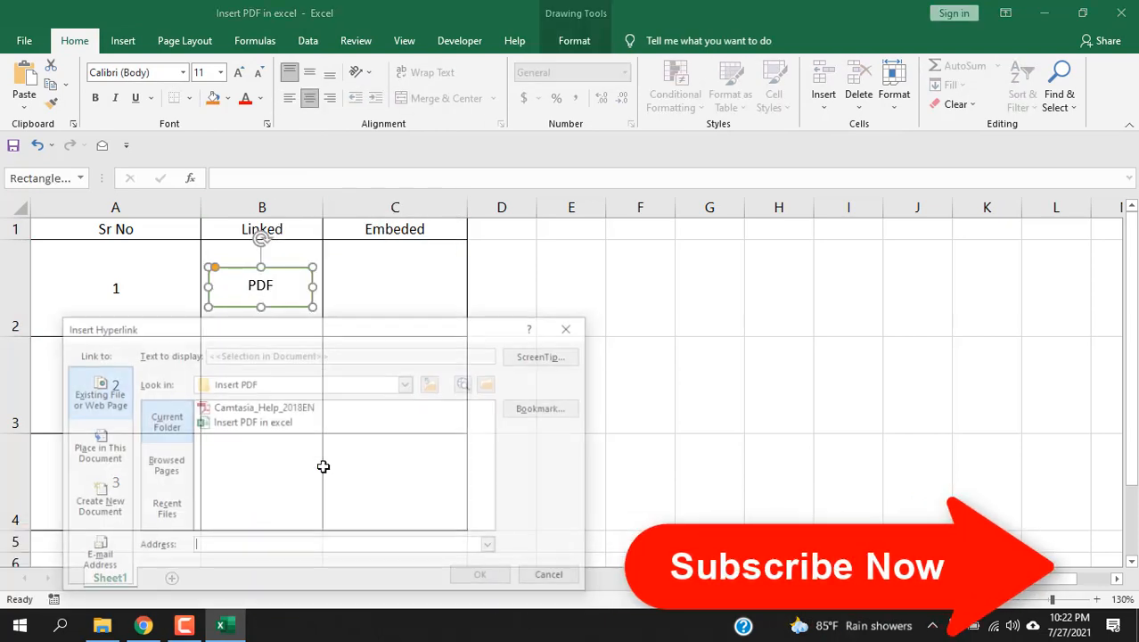
{"action": "left_click", "coordinate": [263, 406]}
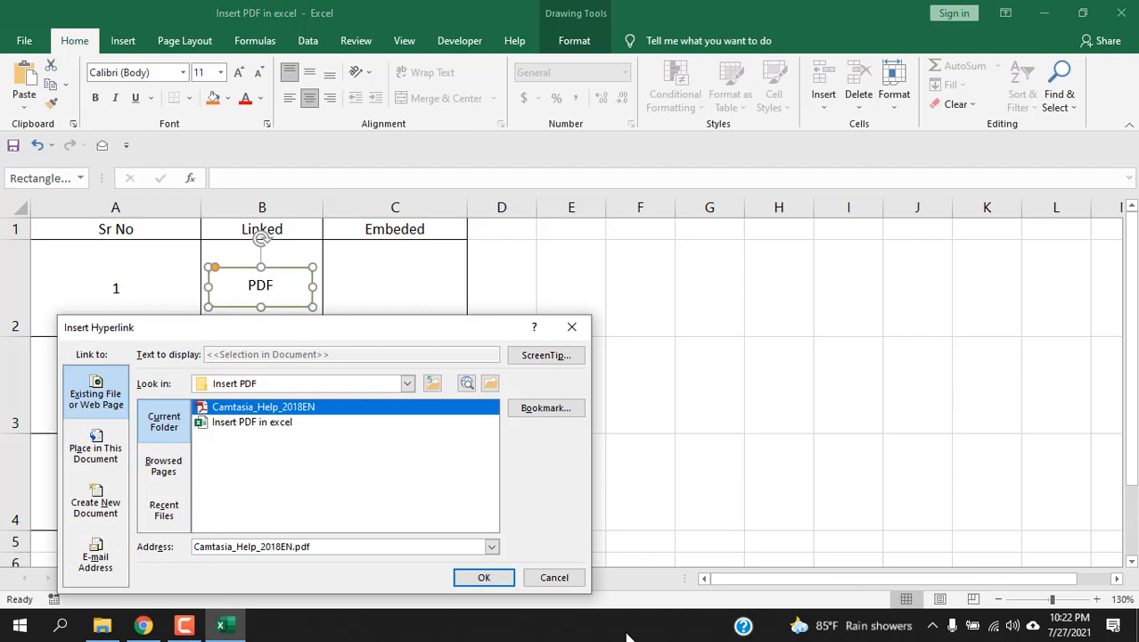
{"action": "left_click", "coordinate": [484, 577]}
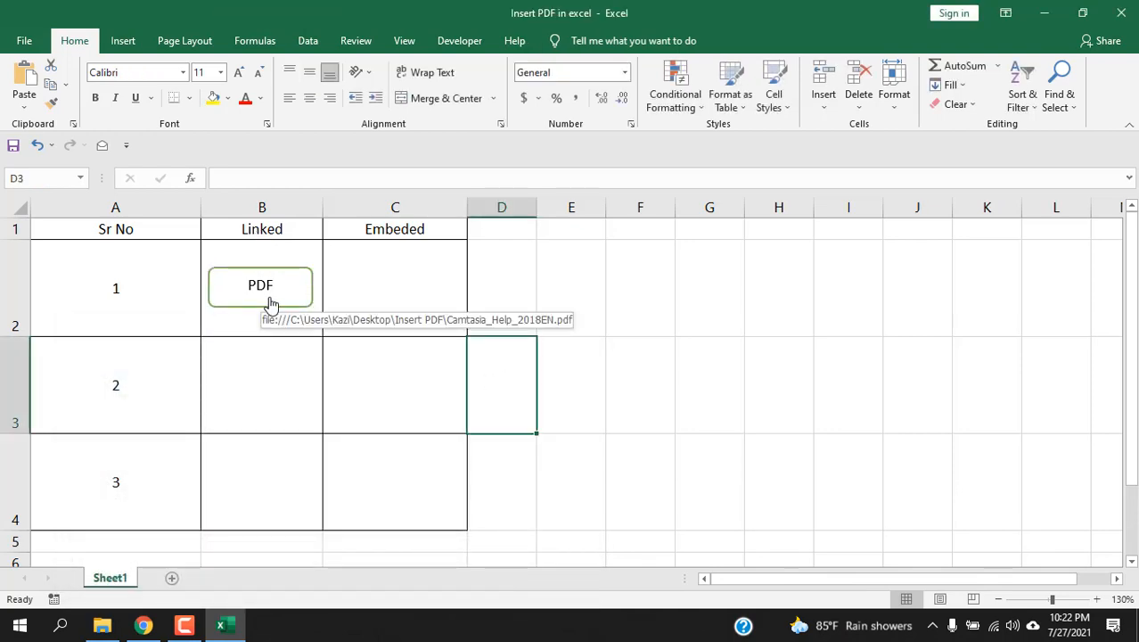
- Hyperlink cell B3 to the Camtasia_Help_2018EN PDF and confirm it opens in Acrobat
{"action": "left_click", "coordinate": [260, 285]}
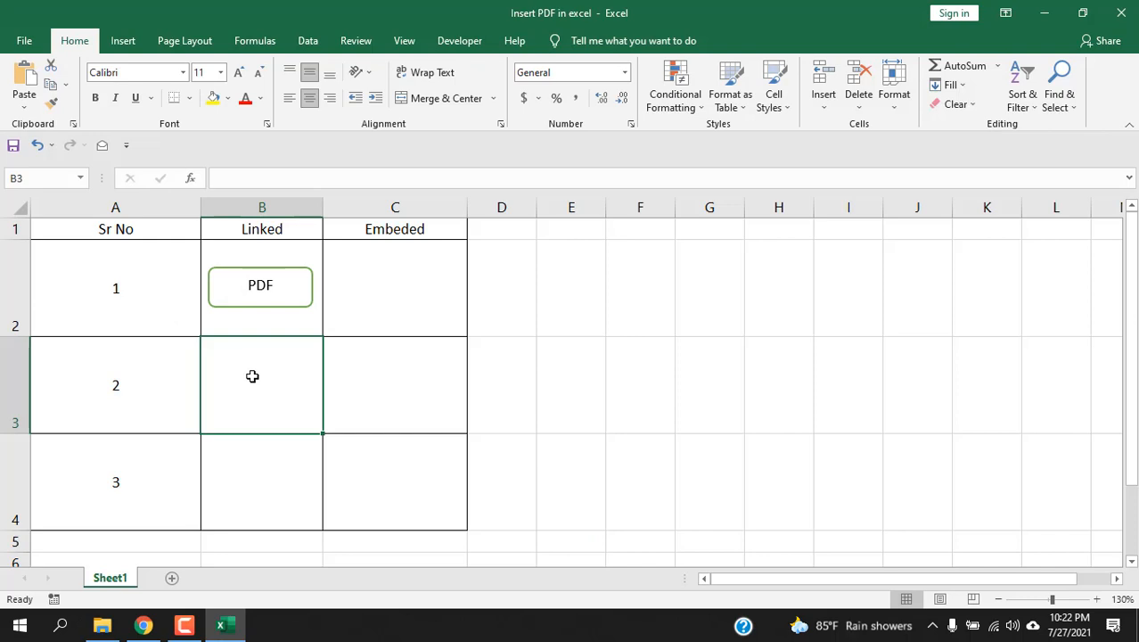
{"action": "mouse_move", "coordinate": [305, 596]}
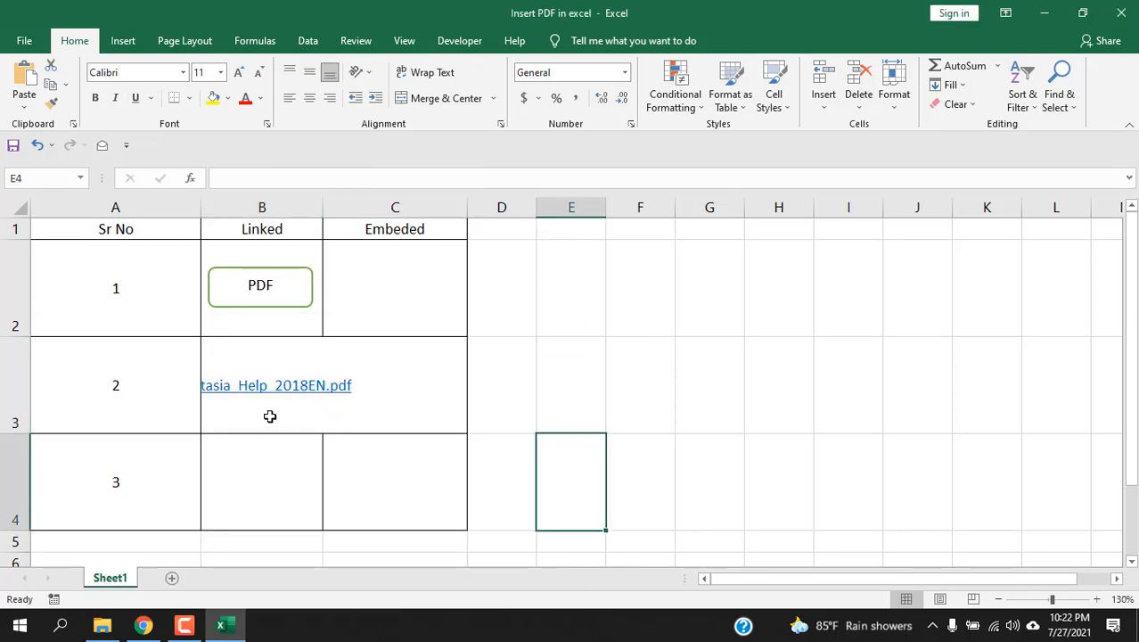
{"action": "mouse_move", "coordinate": [265, 396]}
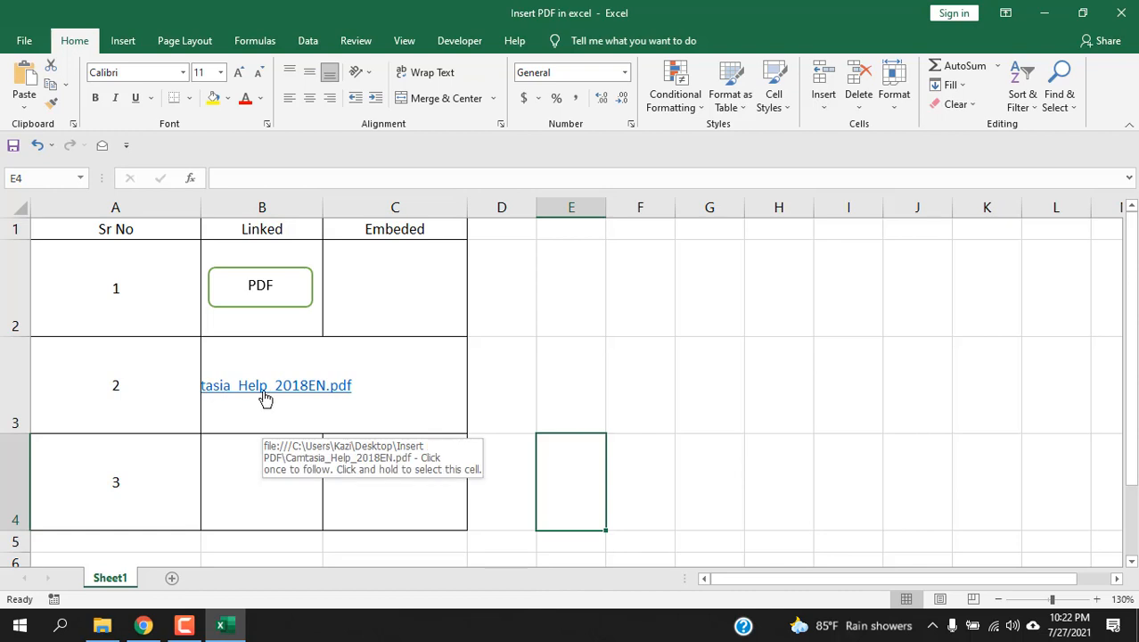
{"action": "left_click", "coordinate": [276, 385]}
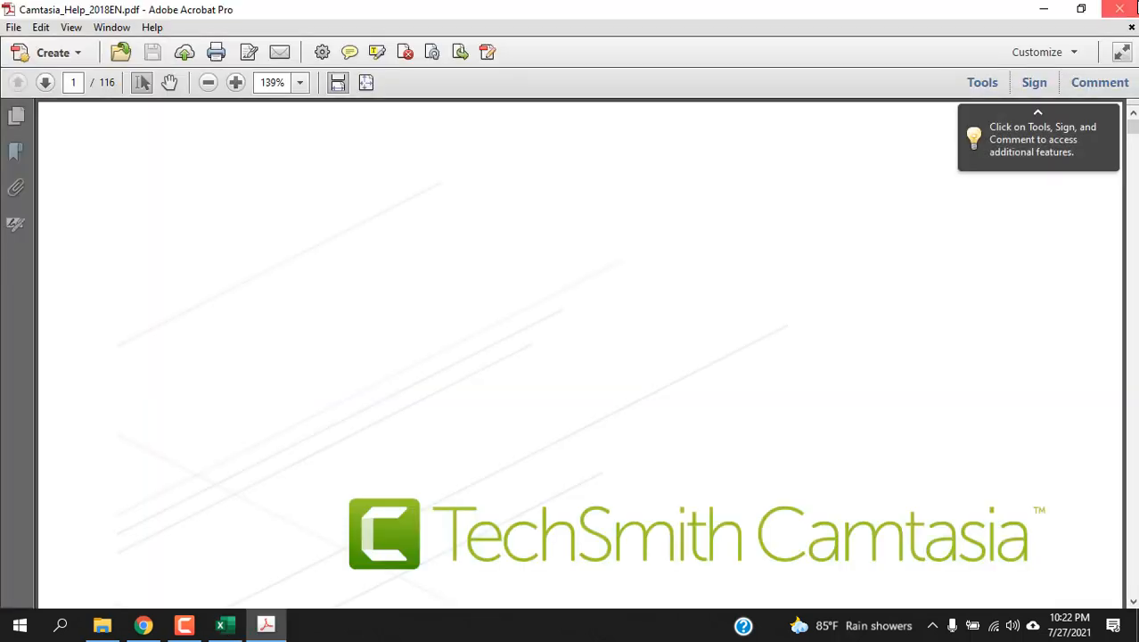
{"action": "left_click", "coordinate": [225, 624]}
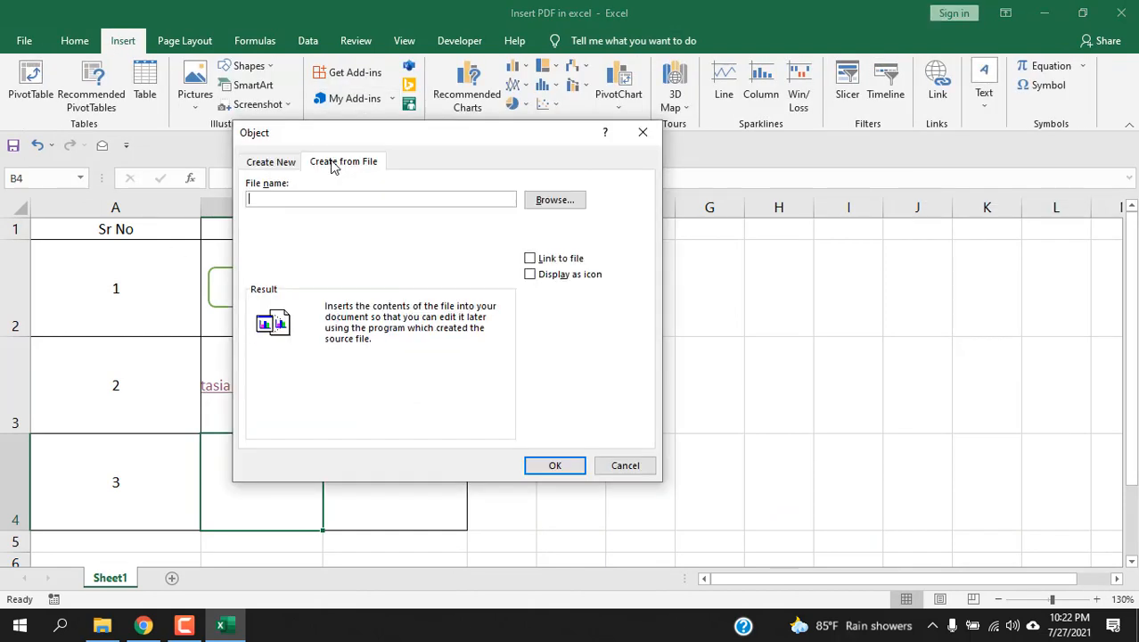
- Insert Camtasia_Help_2018EN into B4 as a linked file object and check it opens
{"action": "left_click", "coordinate": [530, 258]}
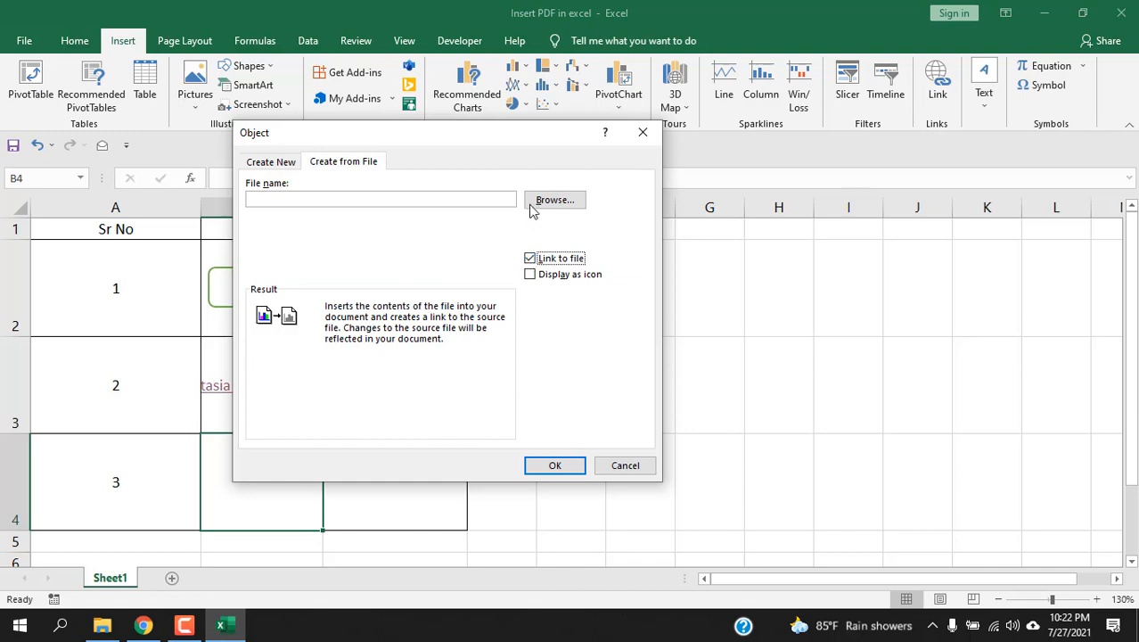
{"action": "left_click", "coordinate": [555, 199]}
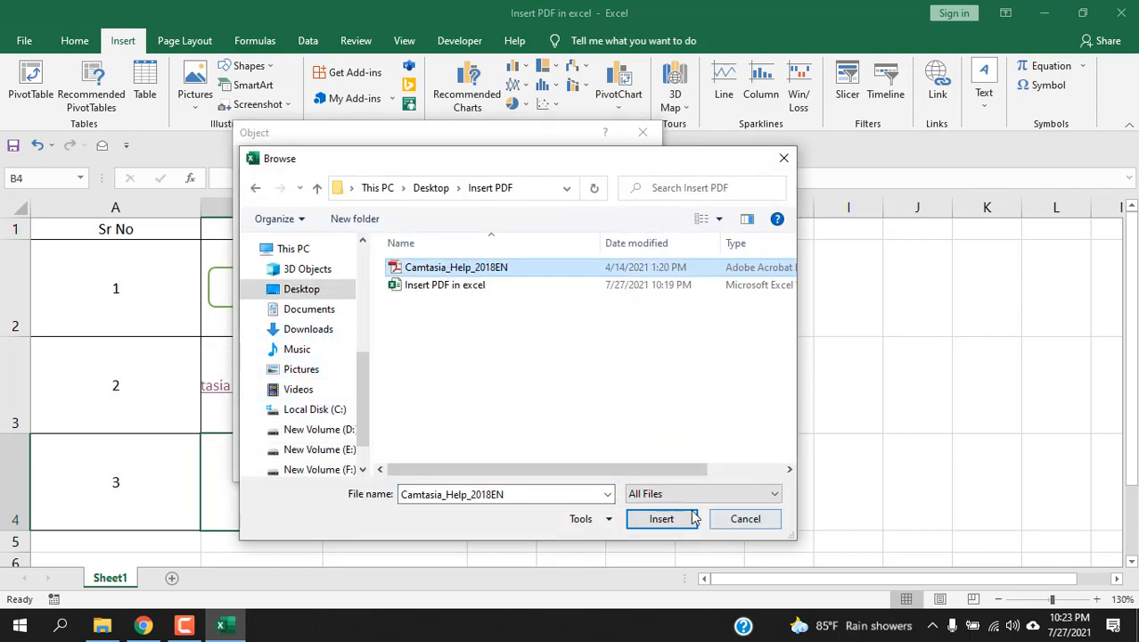
{"action": "left_click", "coordinate": [661, 519]}
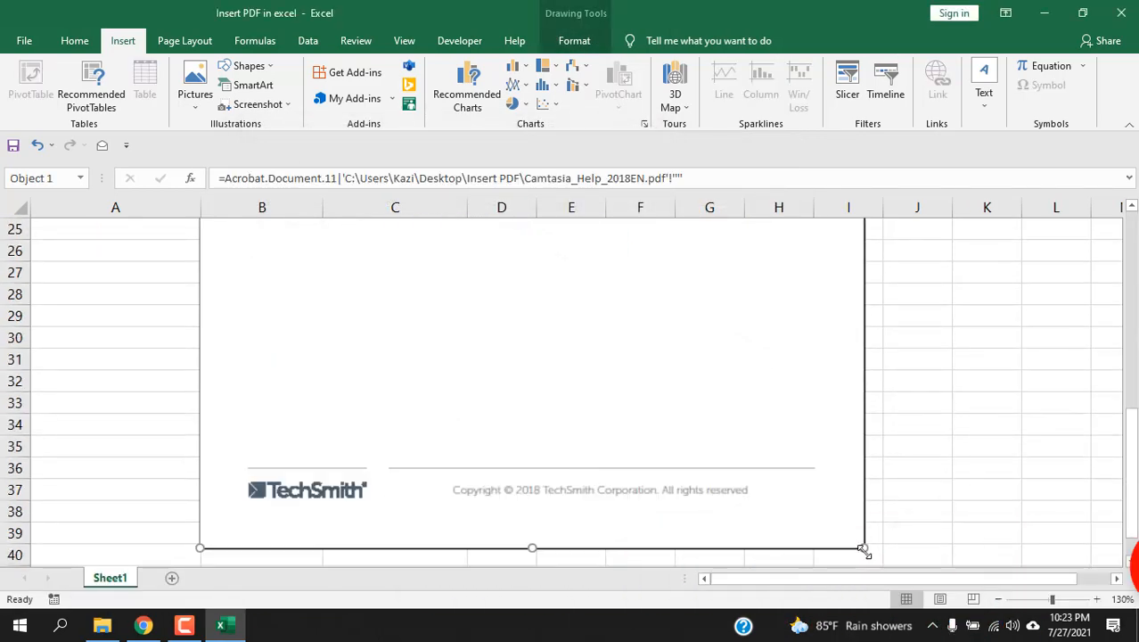
{"action": "scroll", "scroll_direction": "up", "scroll_amount": 3}
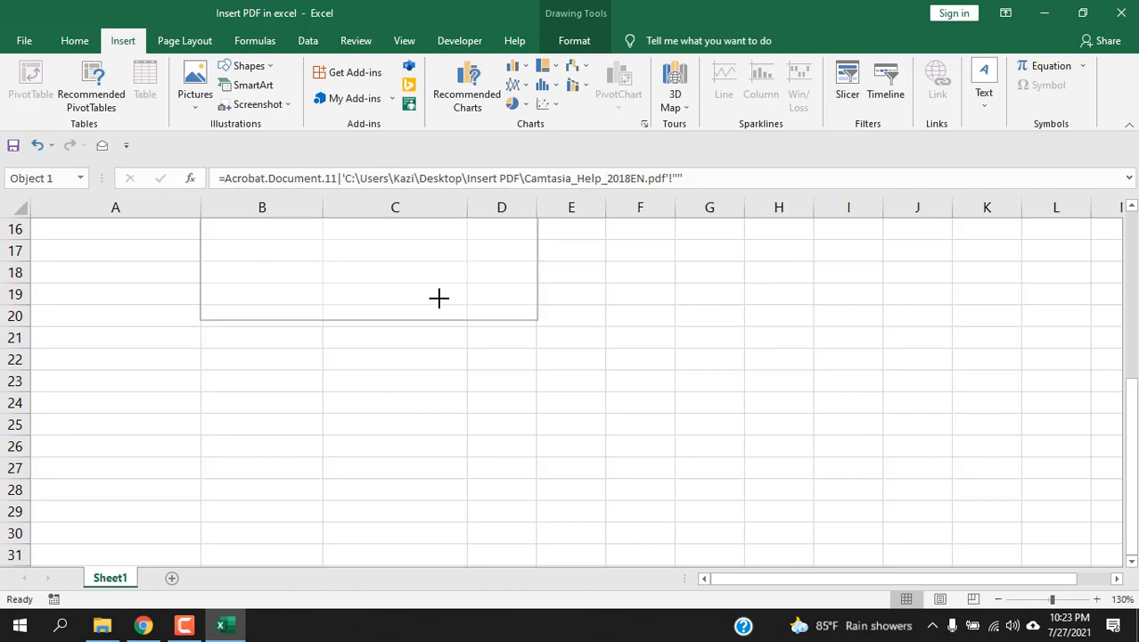
{"action": "scroll", "scroll_direction": "up", "scroll_amount": 3}
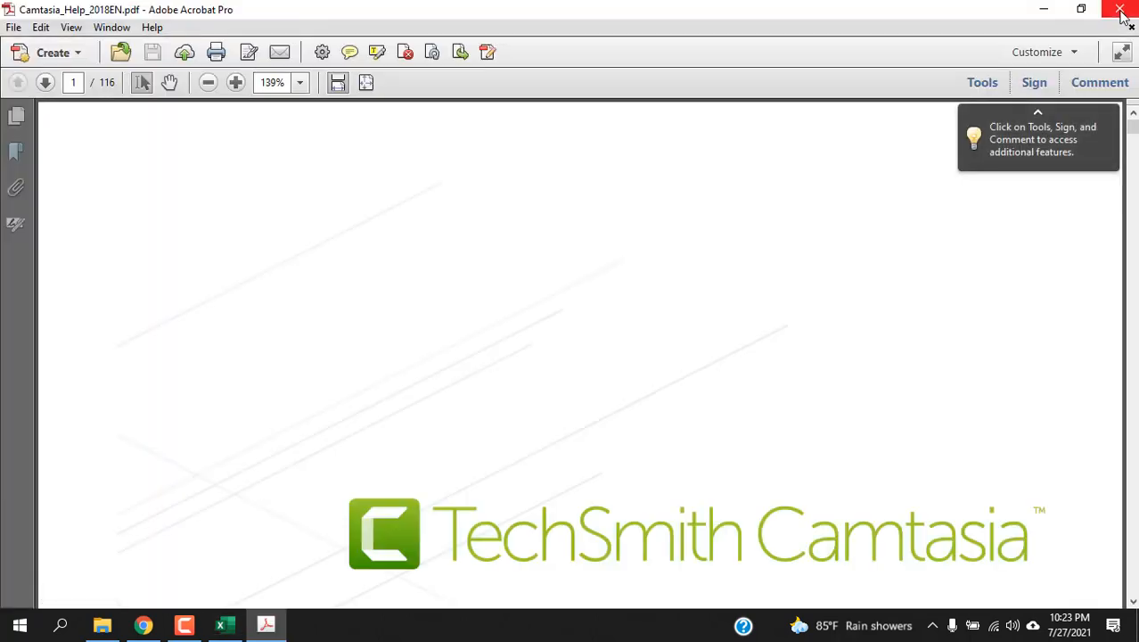
{"action": "left_click", "coordinate": [1121, 9]}
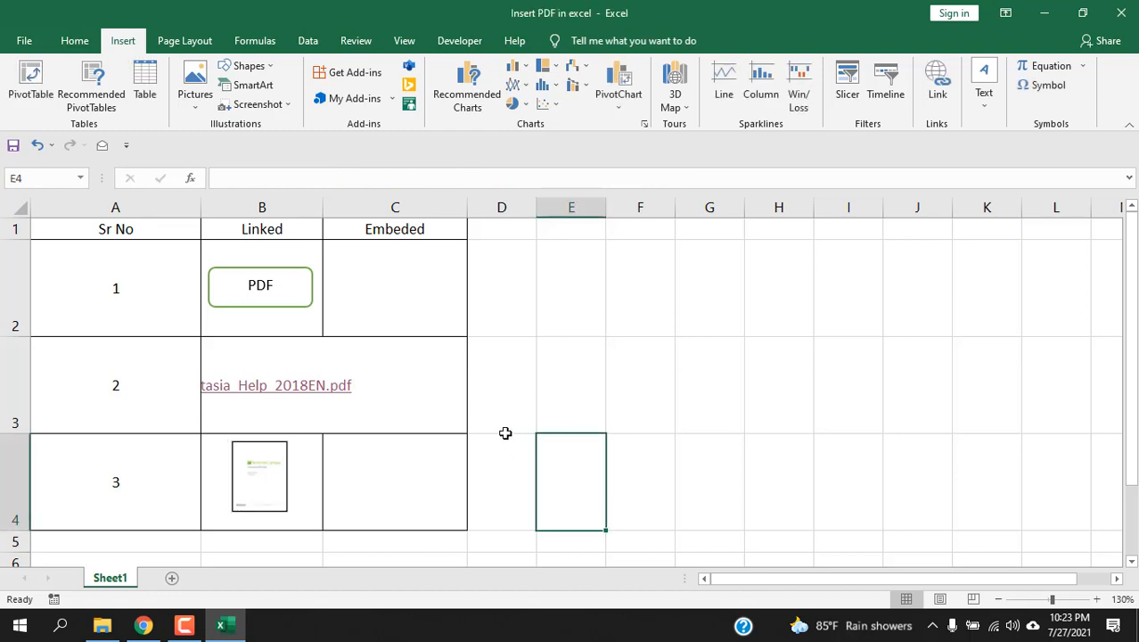
{"action": "mouse_move", "coordinate": [484, 408]}
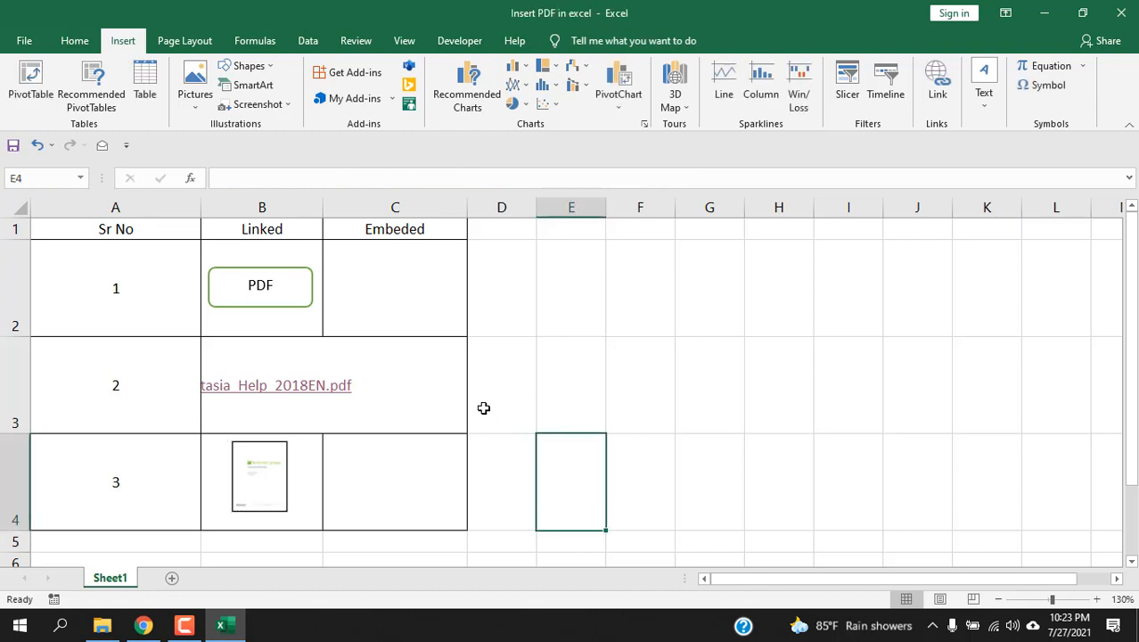
{"action": "mouse_move", "coordinate": [14, 145]}
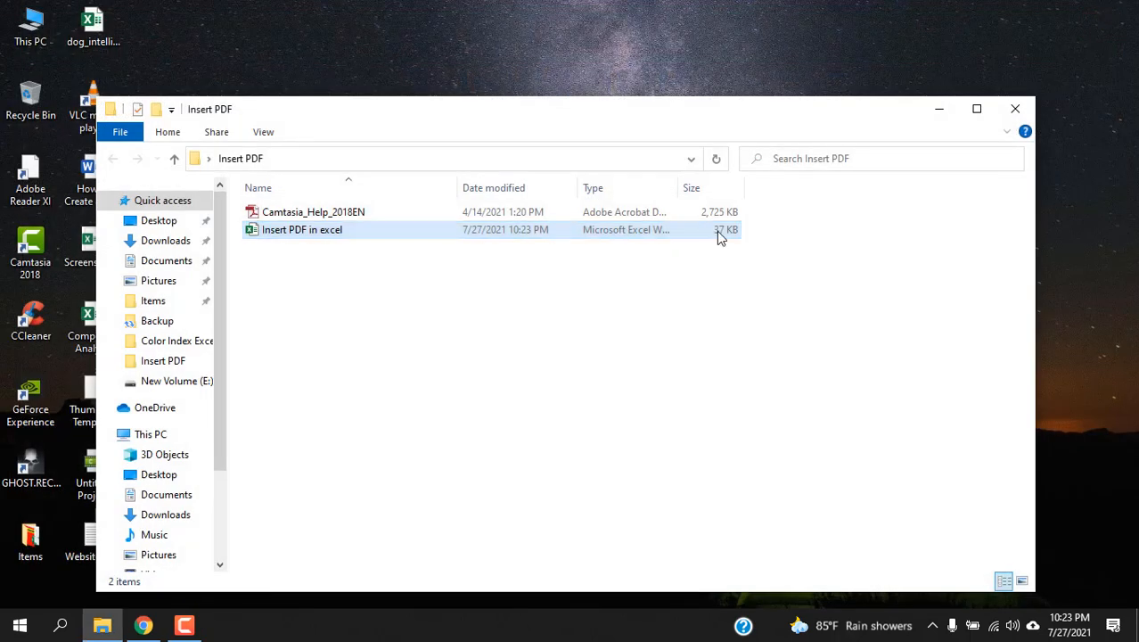
{"action": "mouse_move", "coordinate": [718, 240]}
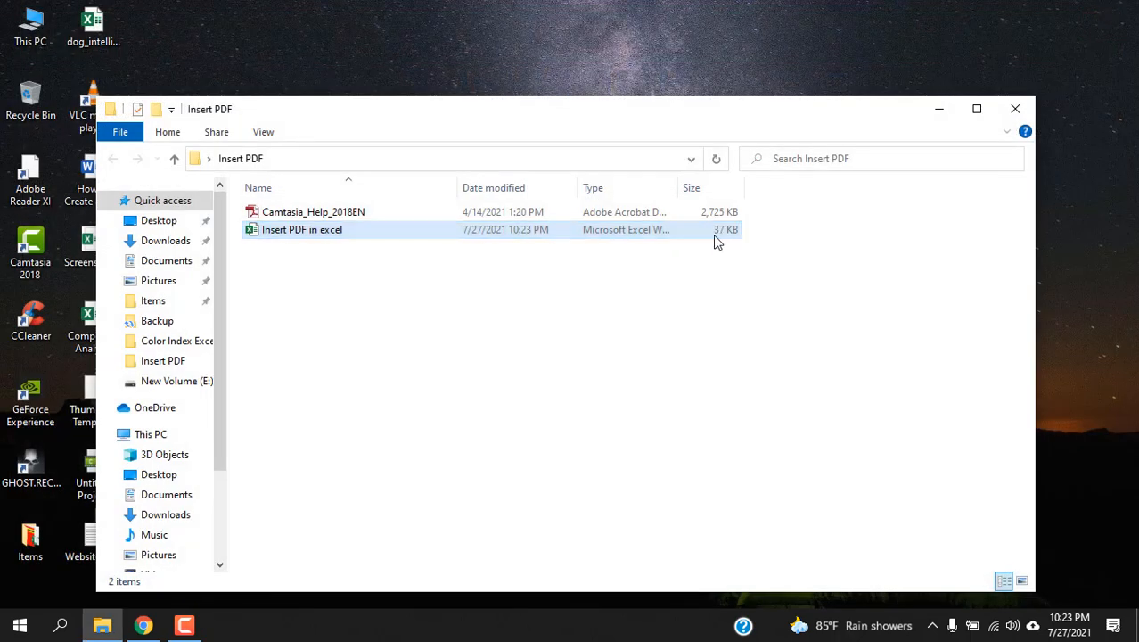
- Move Camtasia_Help_2018EN onto the desktop and reopen 'Insert PDF in excel'
{"action": "left_click", "coordinate": [313, 211]}
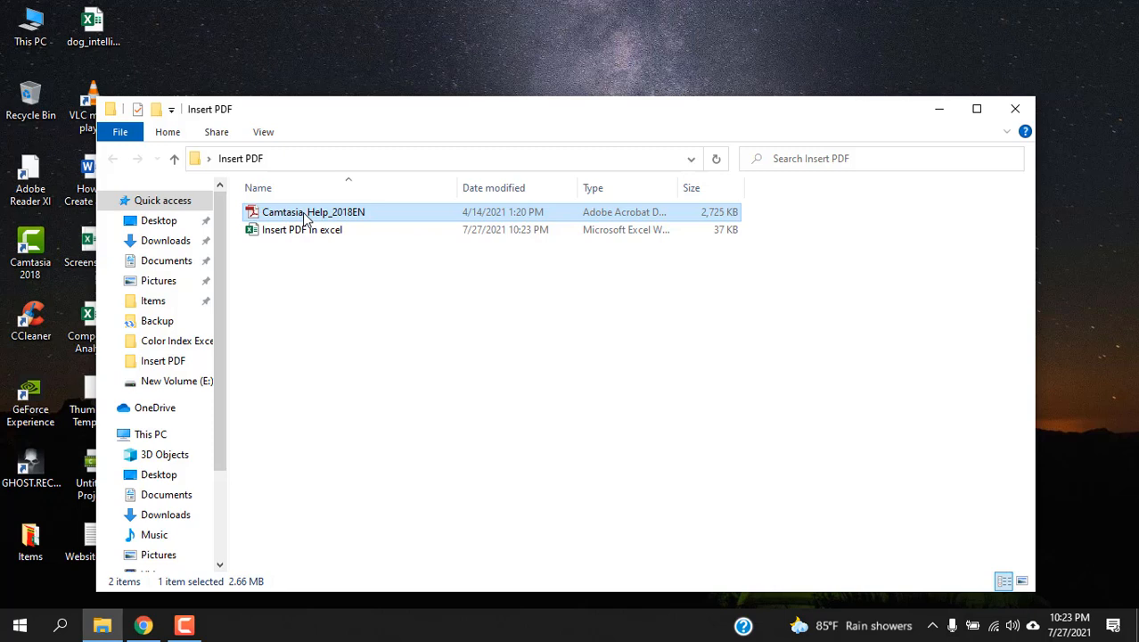
{"action": "left_click_drag", "start_coordinate": [312, 211], "coordinate": [406, 33]}
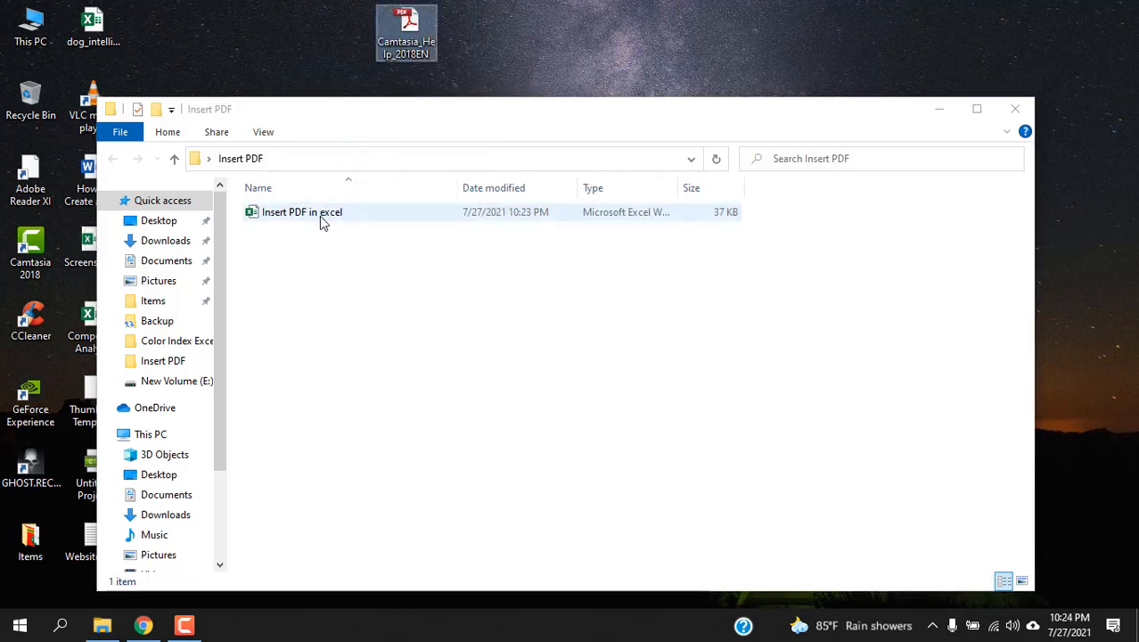
{"action": "double_click", "coordinate": [302, 211]}
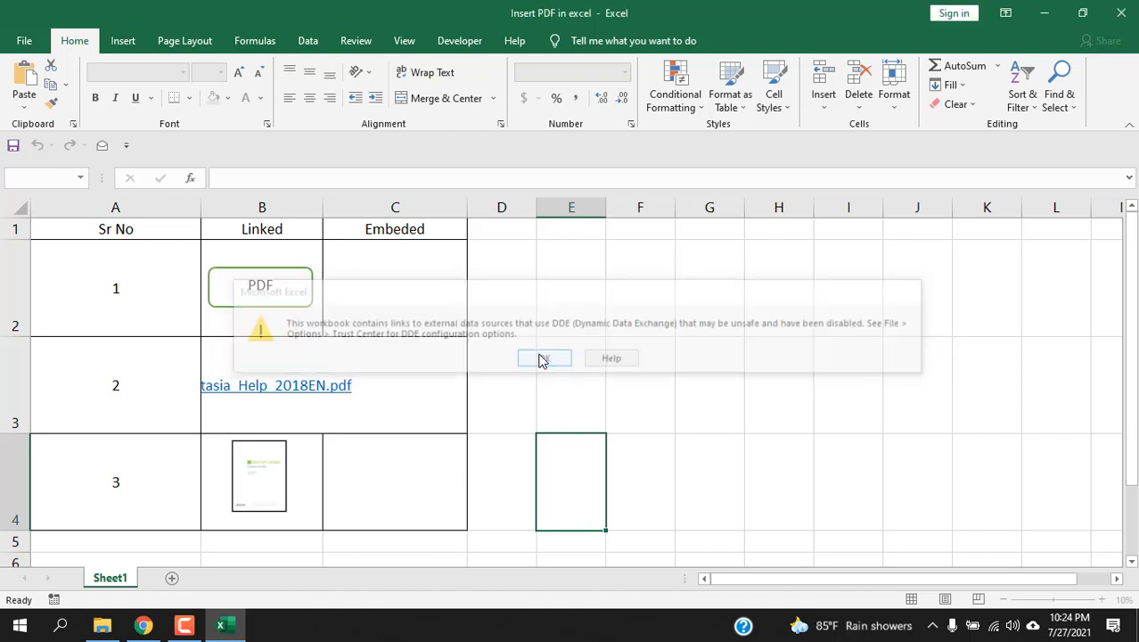
- Dismiss the external-links and cannot-open-file messages, then close the workbook
{"action": "left_click", "coordinate": [544, 358]}
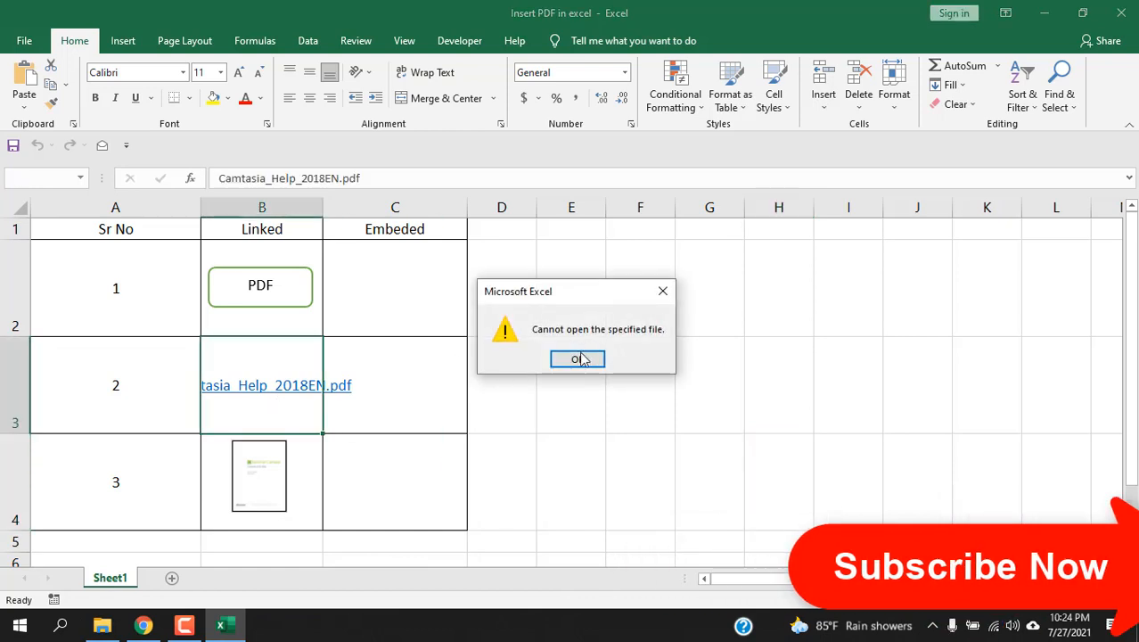
{"action": "left_click", "coordinate": [578, 359]}
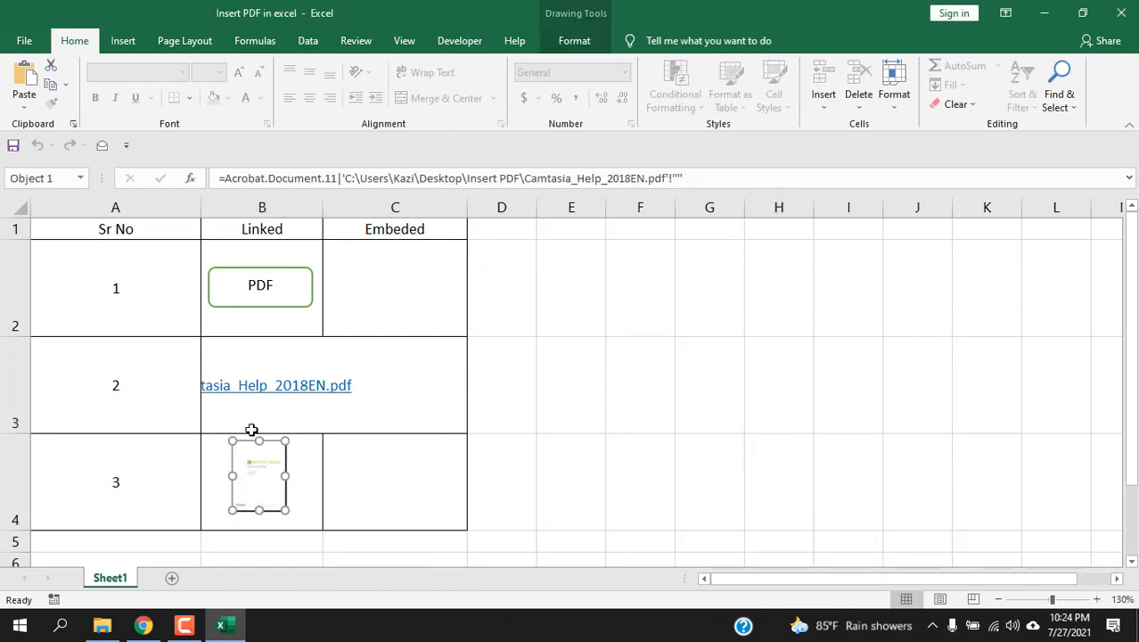
{"action": "left_click", "coordinate": [570, 481]}
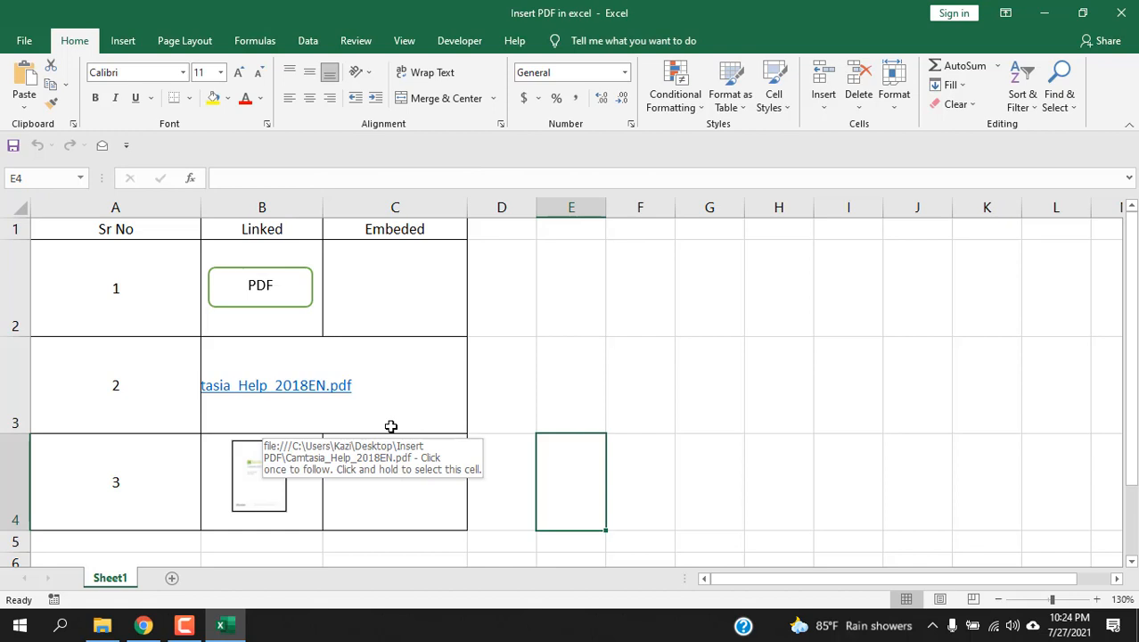
{"action": "mouse_move", "coordinate": [391, 427]}
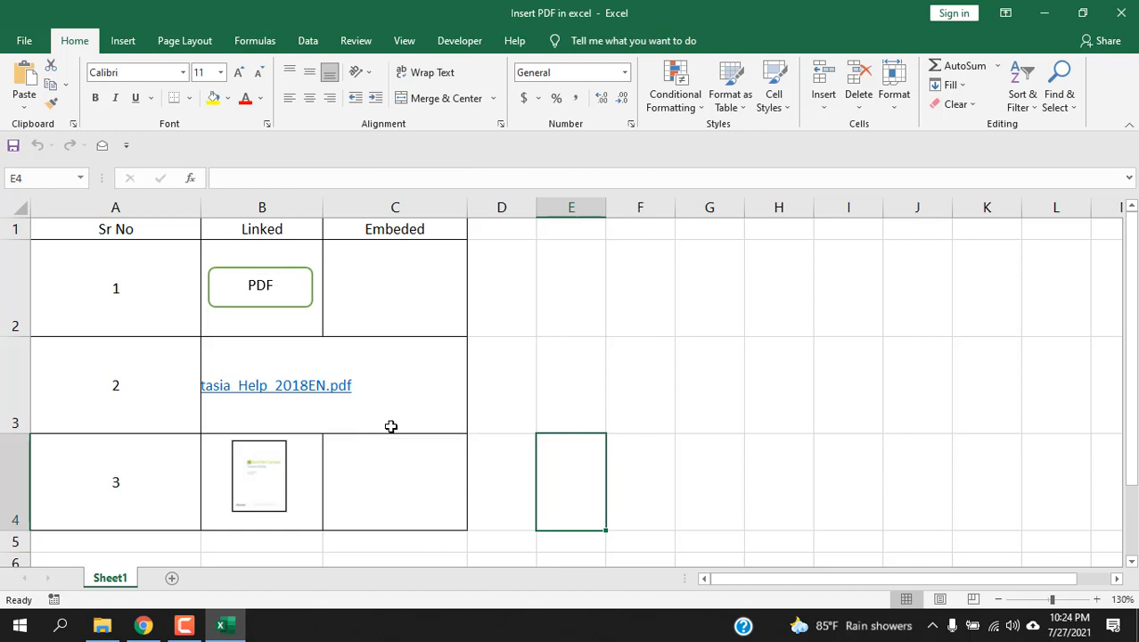
{"action": "left_click", "coordinate": [1122, 13]}
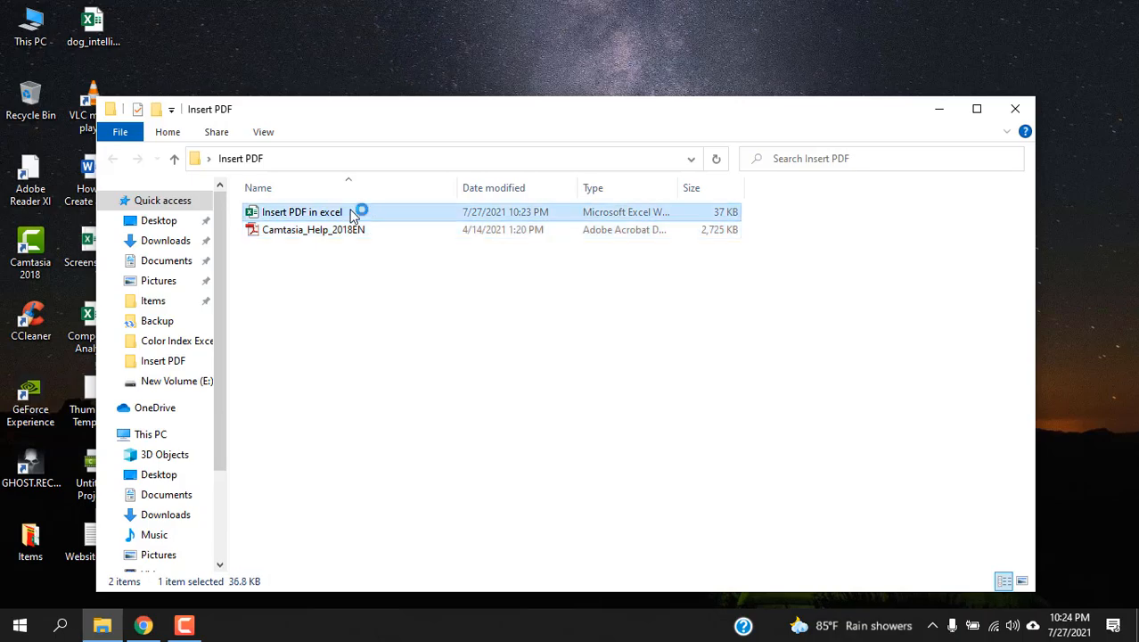
- Reopen 'Insert PDF in excel', dismiss the links warning, and widen column B
{"action": "double_click", "coordinate": [302, 212]}
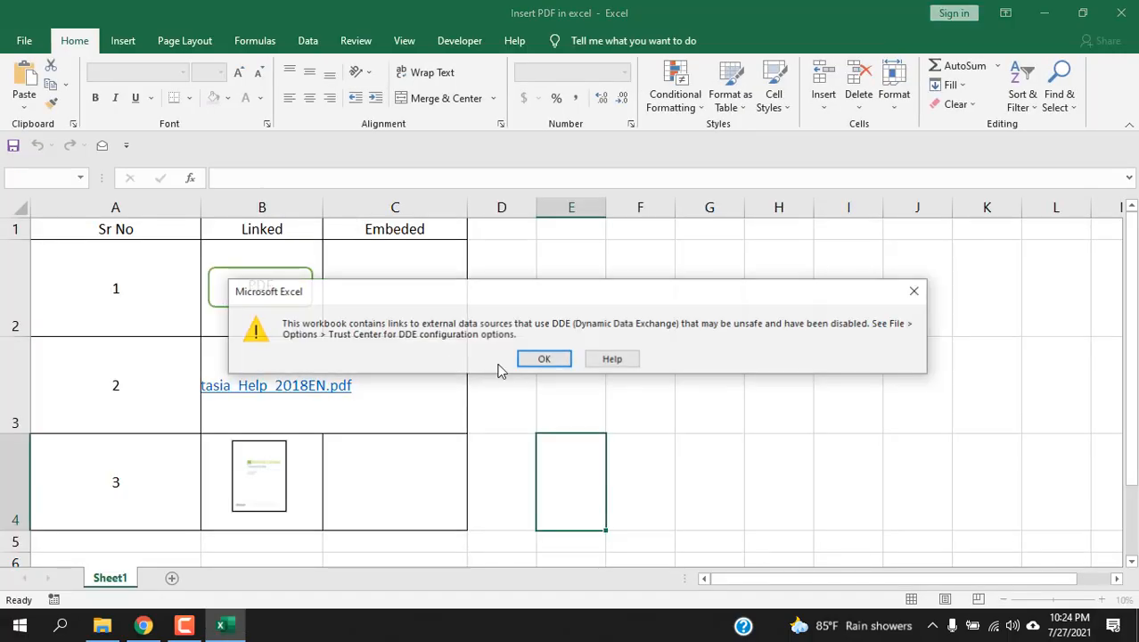
{"action": "left_click", "coordinate": [544, 358]}
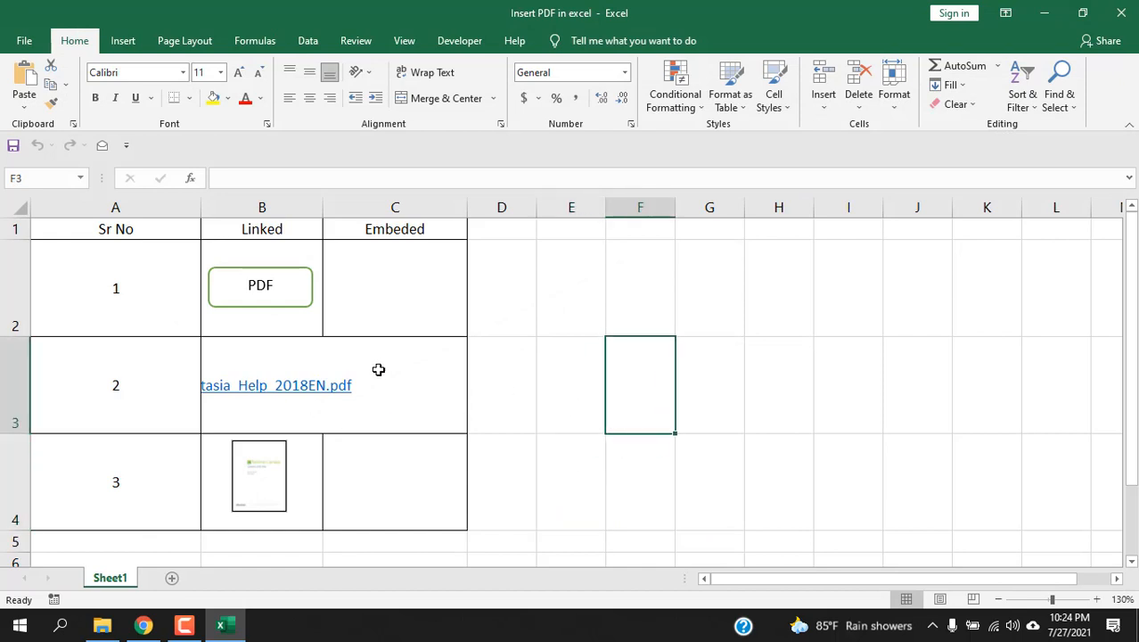
{"action": "left_click", "coordinate": [501, 482]}
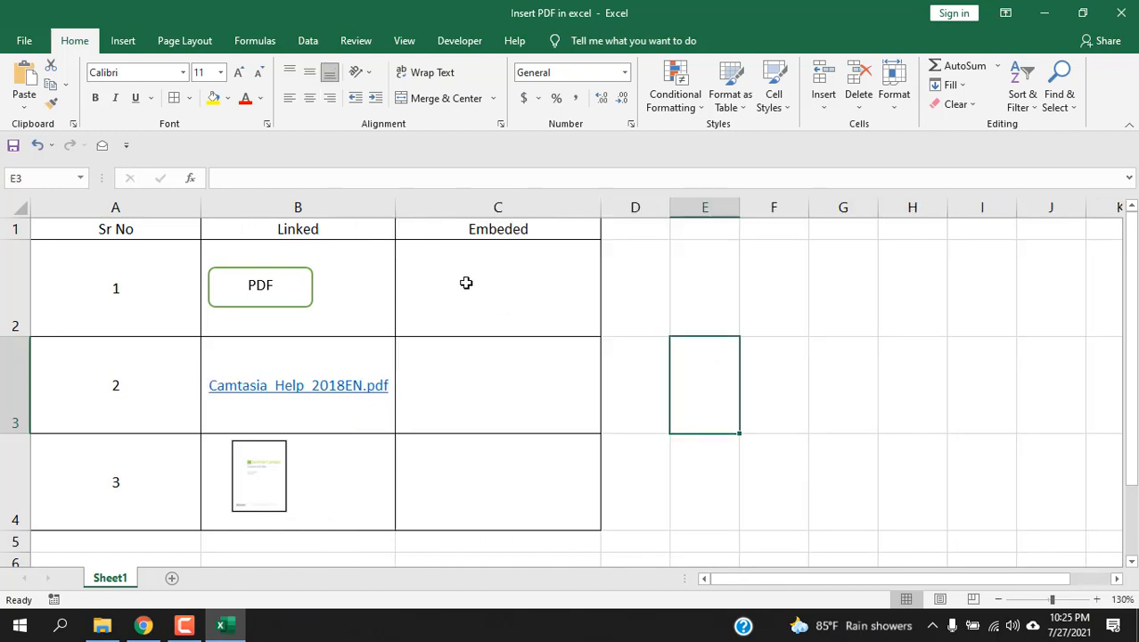
- Embed an Adobe Acrobat Document in C2, displayed as an icon fitted to the cell
{"action": "left_click", "coordinate": [498, 287]}
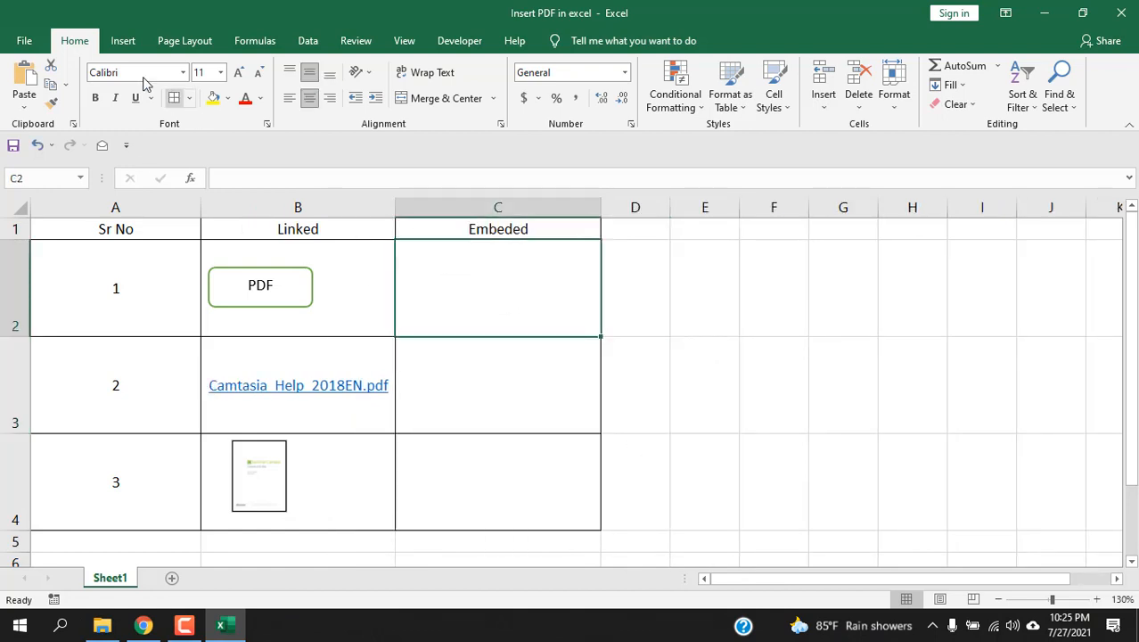
{"action": "left_click", "coordinate": [984, 85]}
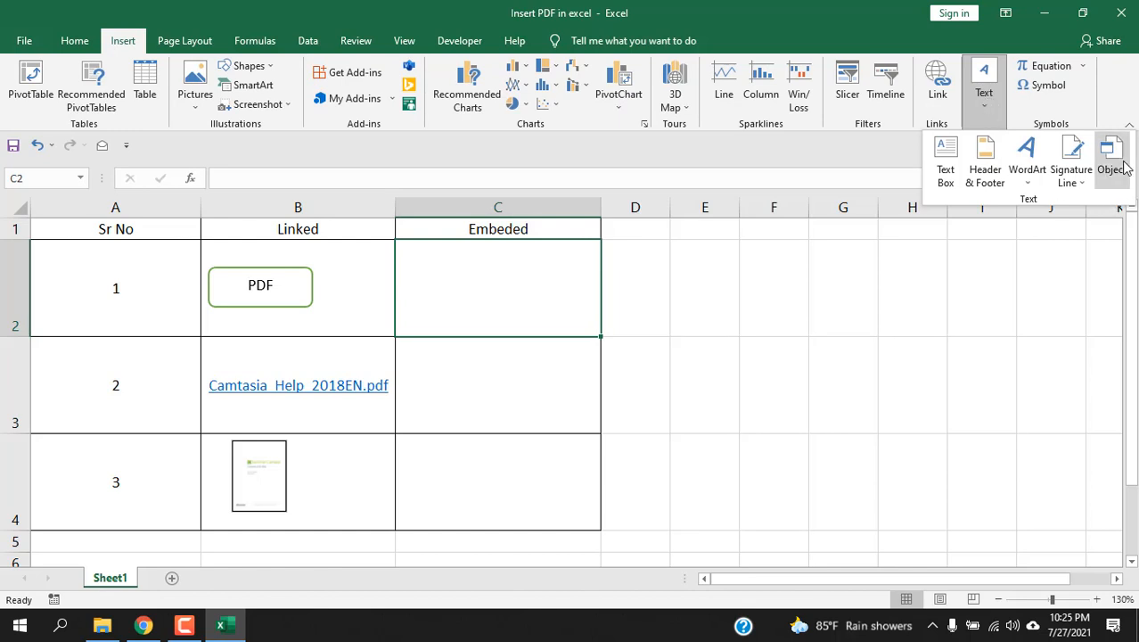
{"action": "left_click", "coordinate": [1111, 156]}
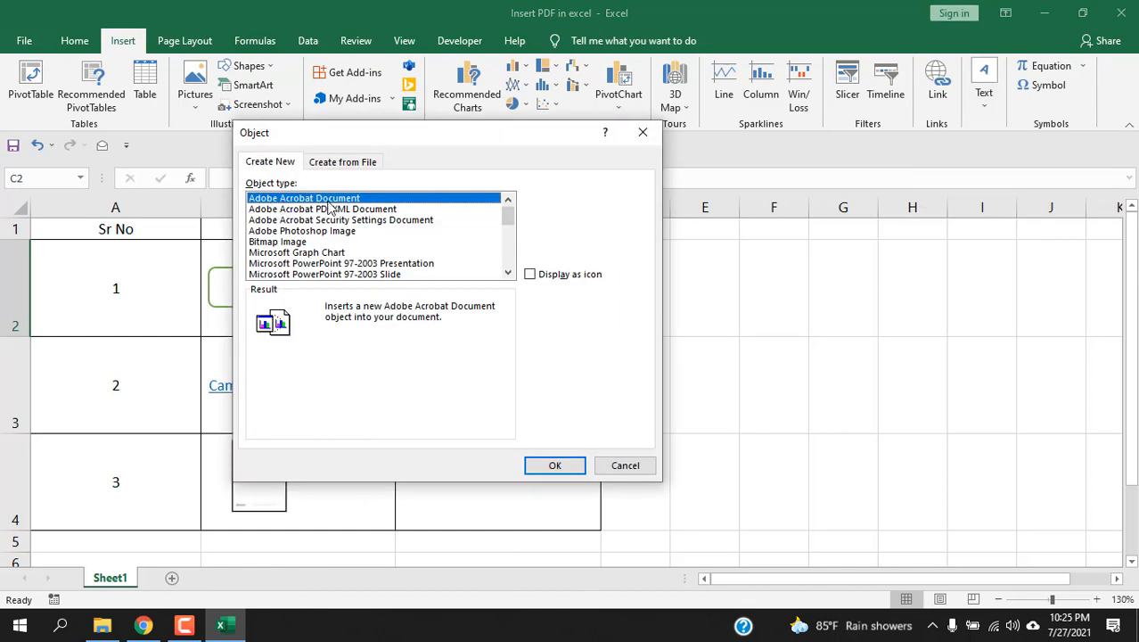
{"action": "mouse_move", "coordinate": [299, 208]}
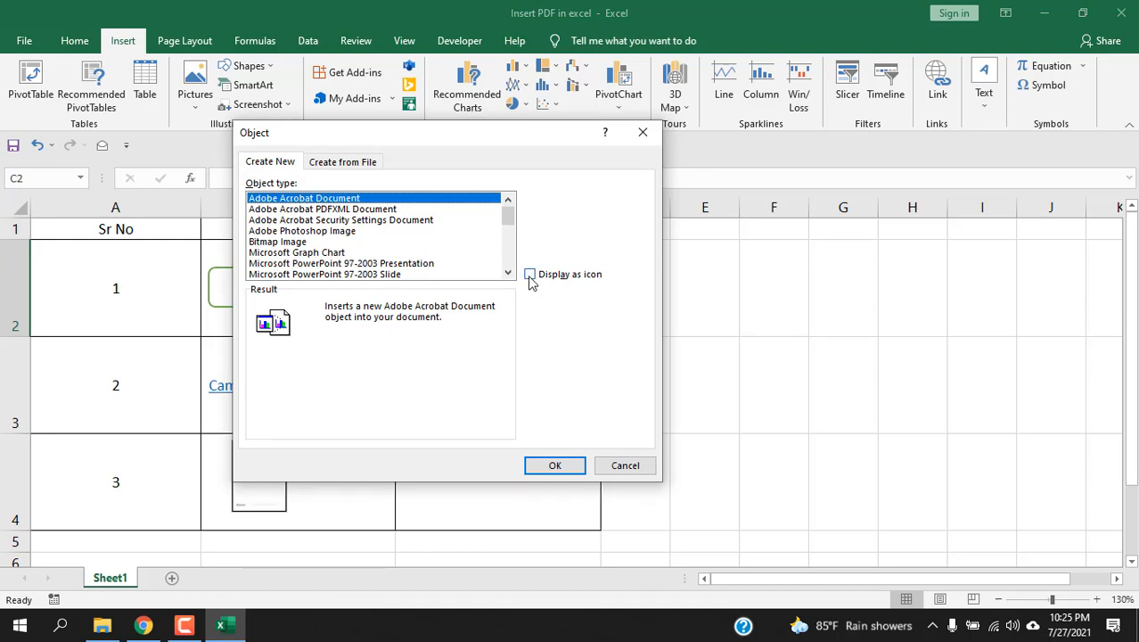
{"action": "left_click", "coordinate": [529, 273]}
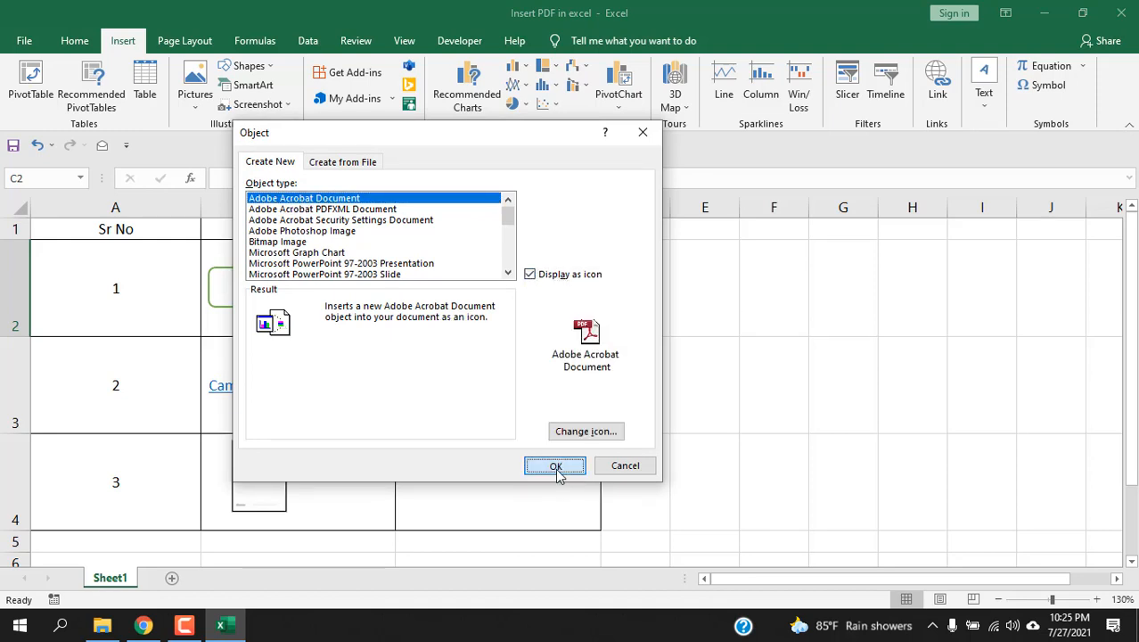
{"action": "left_click", "coordinate": [554, 465]}
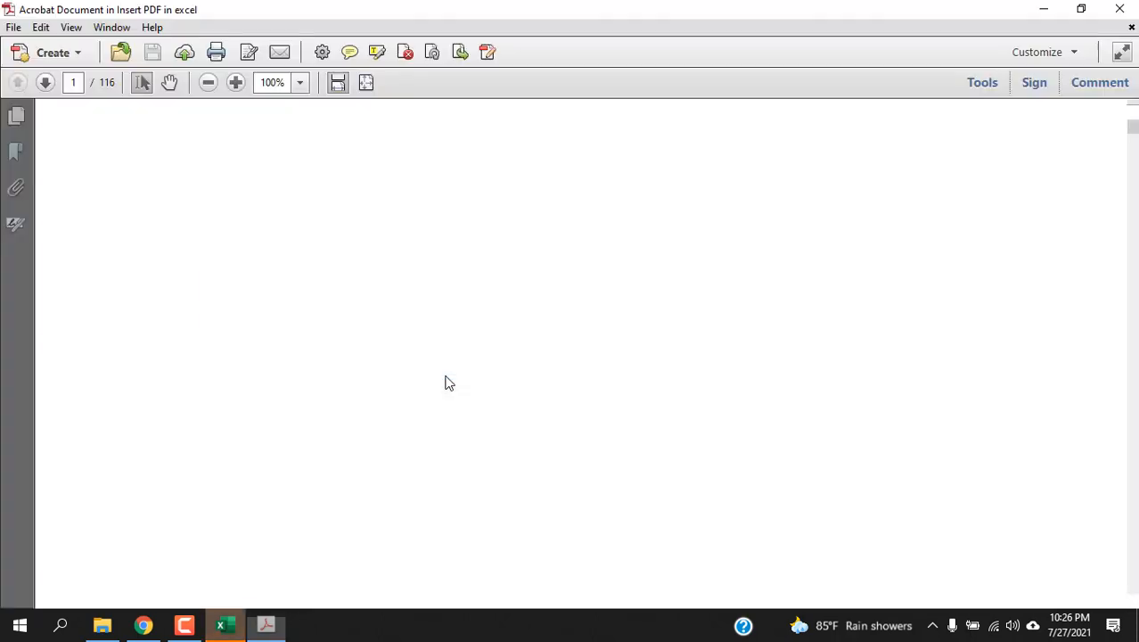
{"action": "left_click", "coordinate": [223, 624]}
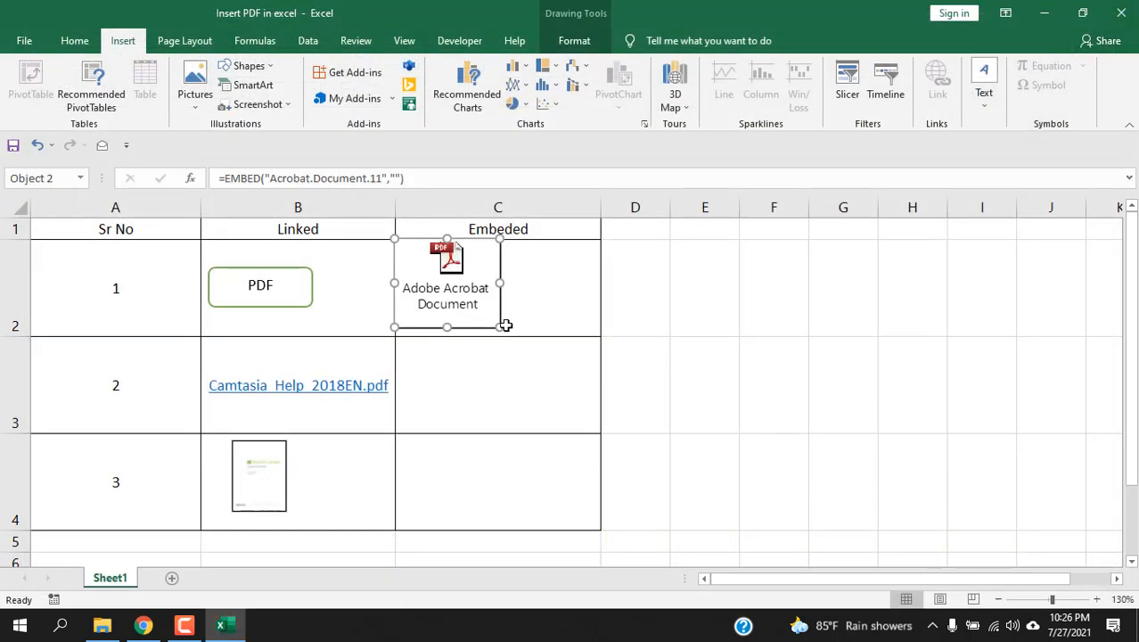
{"action": "left_click", "coordinate": [773, 481]}
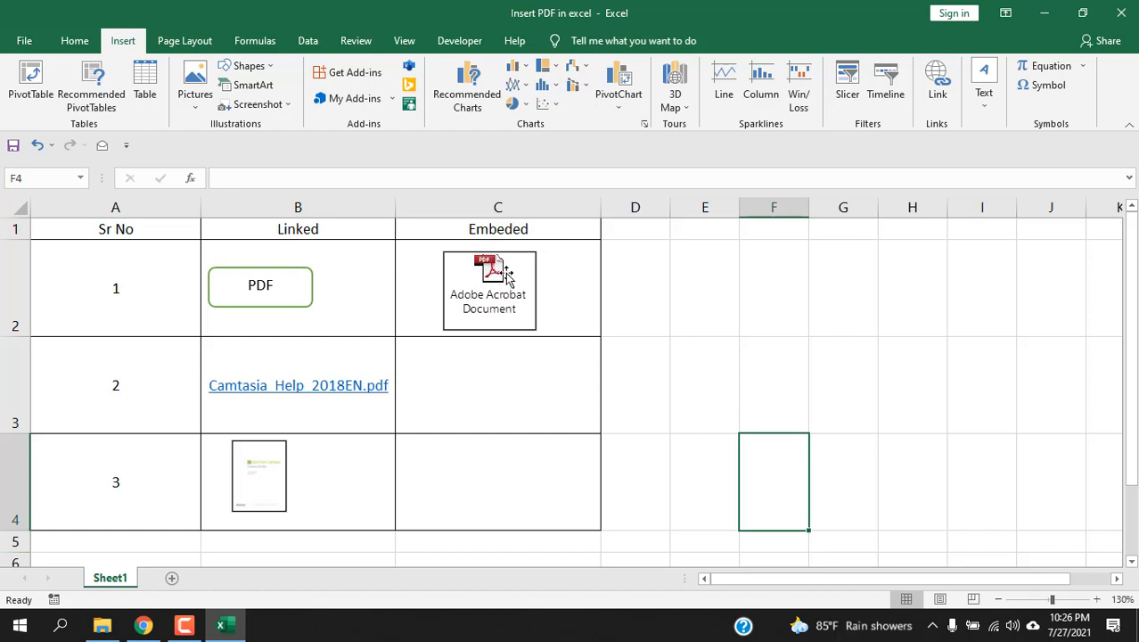
{"action": "mouse_move", "coordinate": [508, 296]}
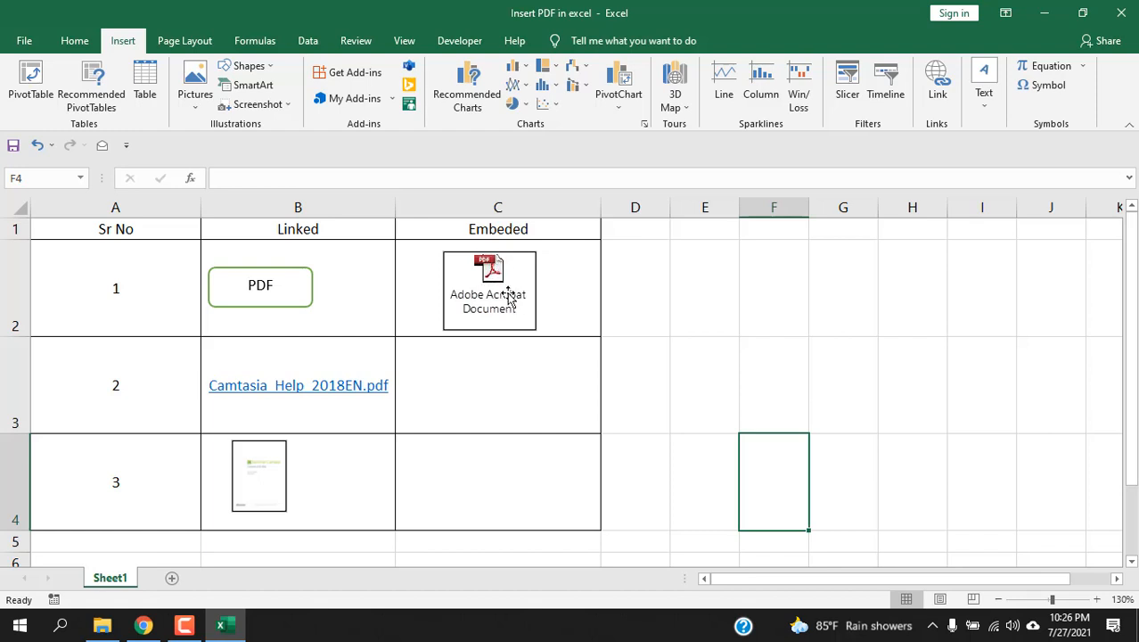
{"action": "left_click", "coordinate": [259, 477]}
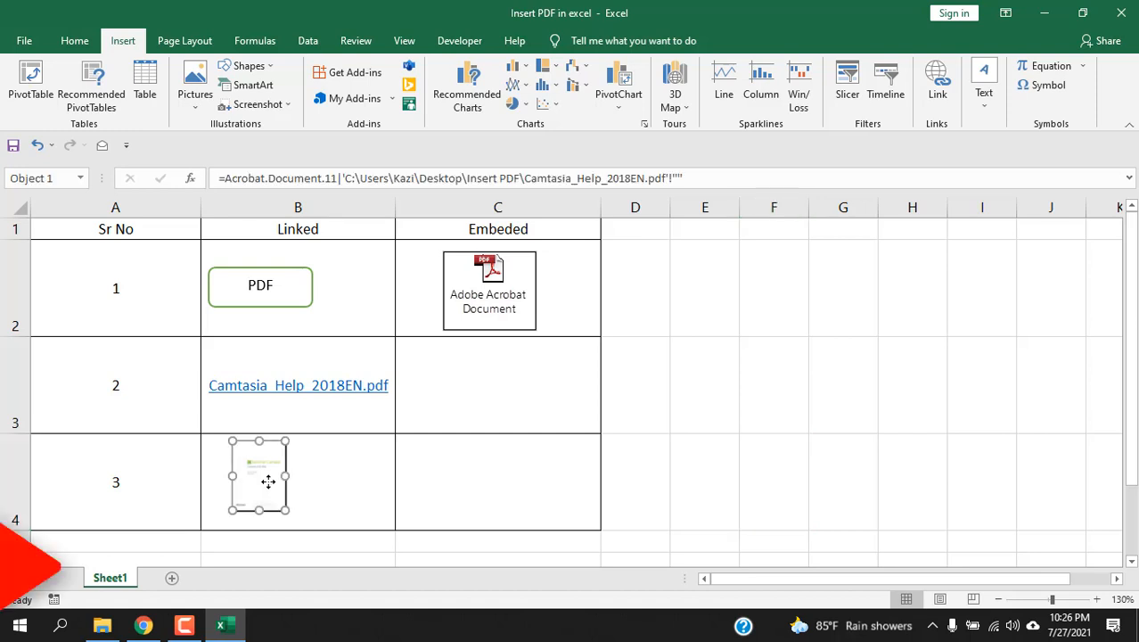
- Embed the Camtasia PDF in C3 as an Acrobat Document showing its cover page
{"action": "left_click", "coordinate": [497, 385]}
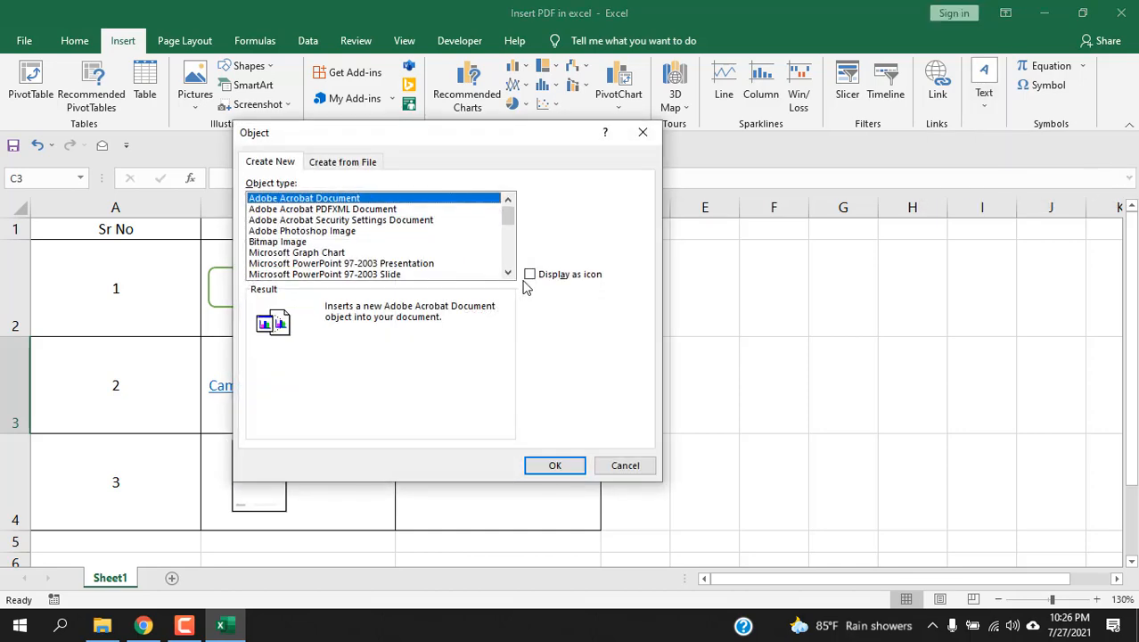
{"action": "left_click", "coordinate": [555, 464]}
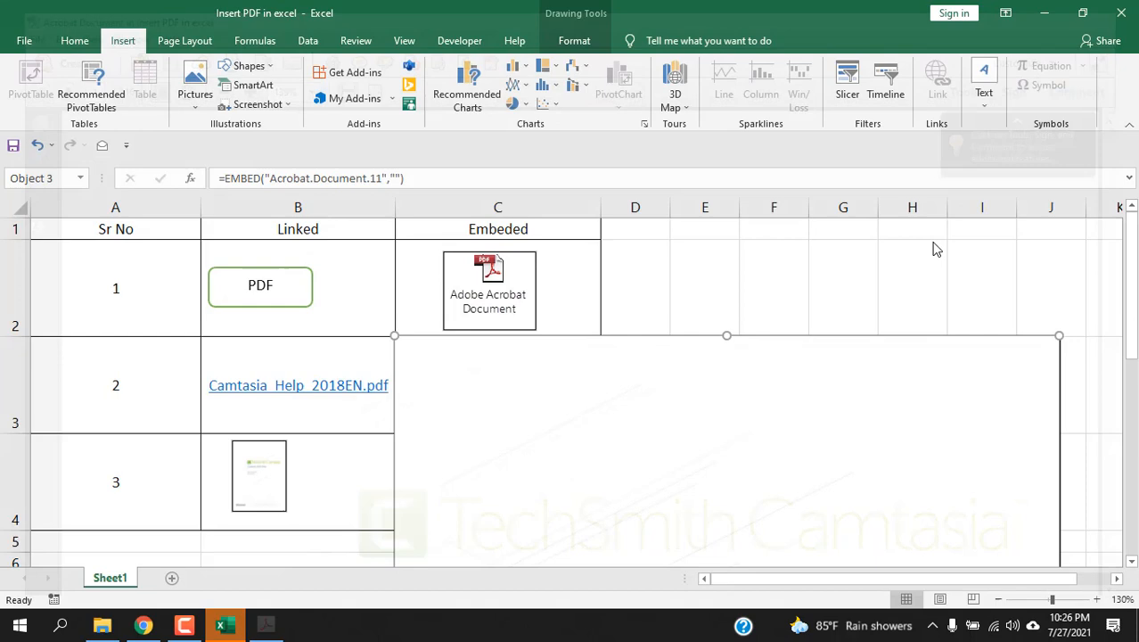
{"action": "scroll", "scroll_direction": "down", "scroll_amount": 3}
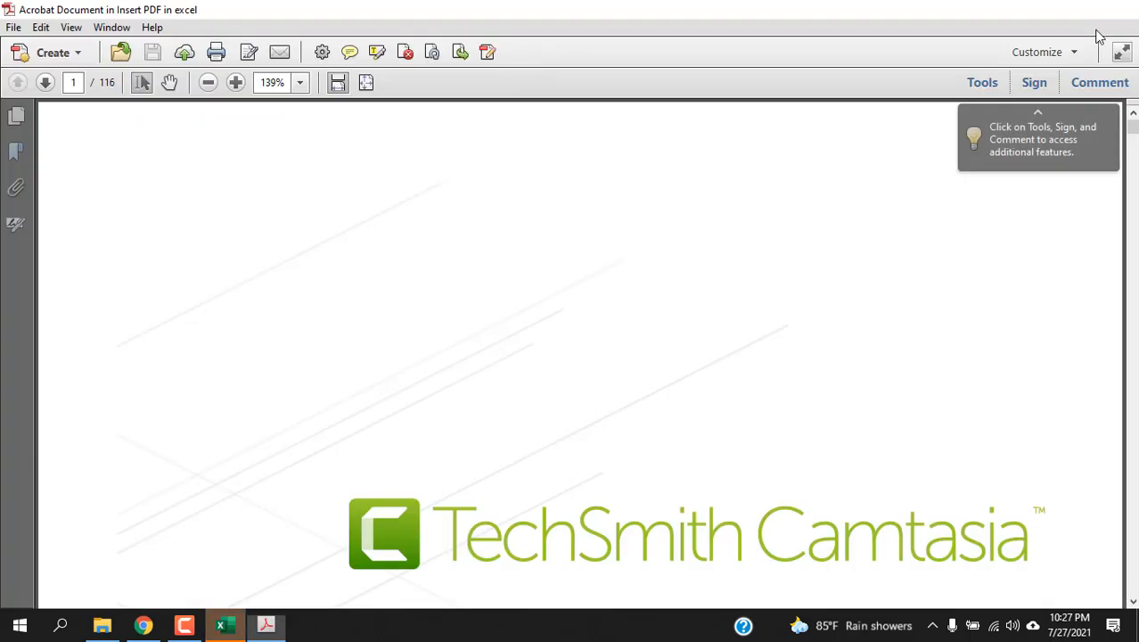
{"action": "left_click", "coordinate": [225, 625]}
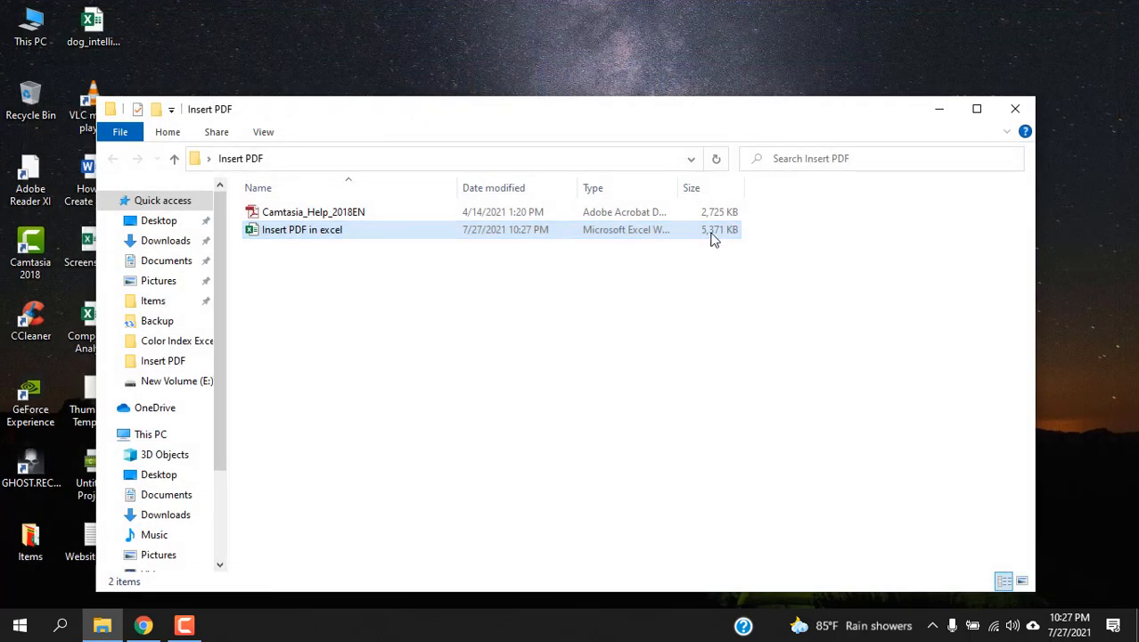
{"action": "mouse_move", "coordinate": [699, 245]}
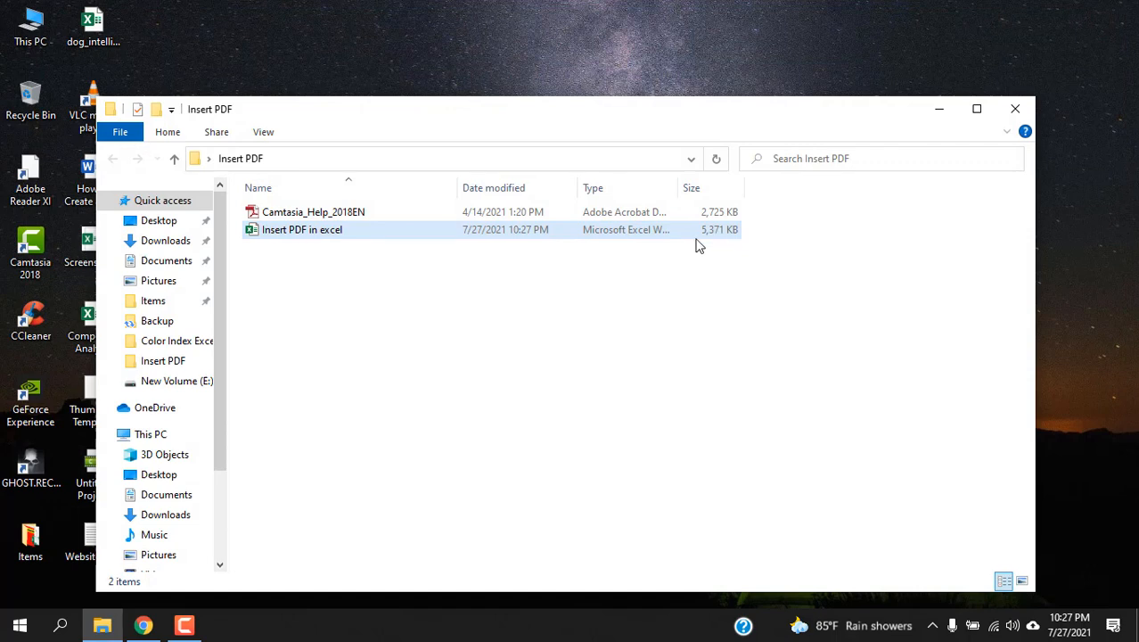
{"action": "mouse_move", "coordinate": [313, 211]}
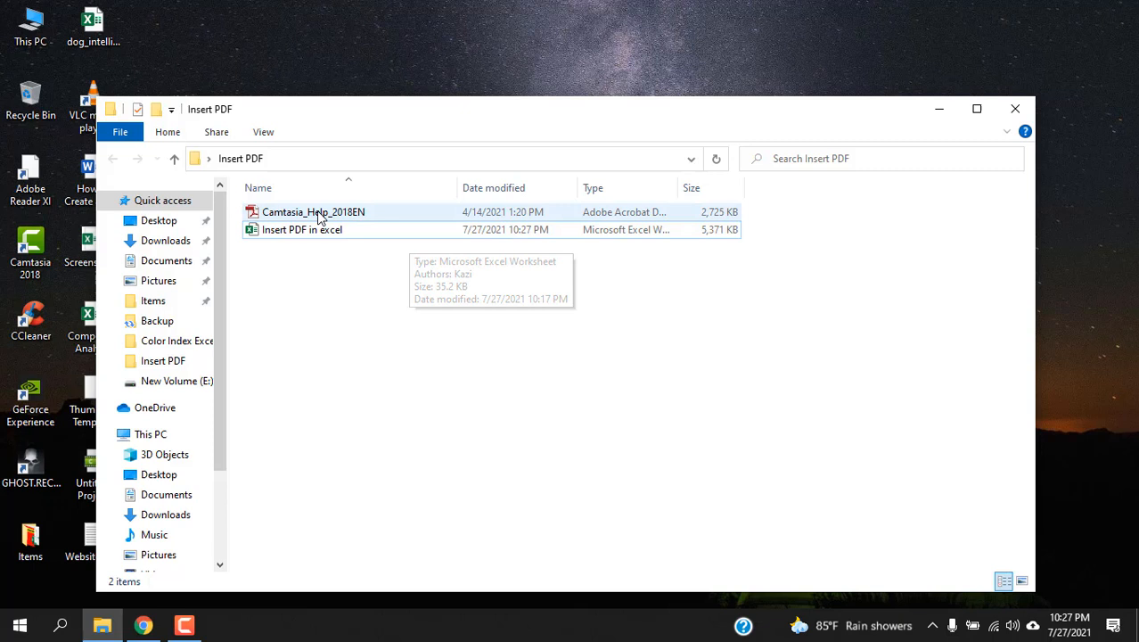
- Open the 5,371 KB 'Insert PDF in excel' workbook from File Explorer
{"action": "left_click", "coordinate": [313, 212]}
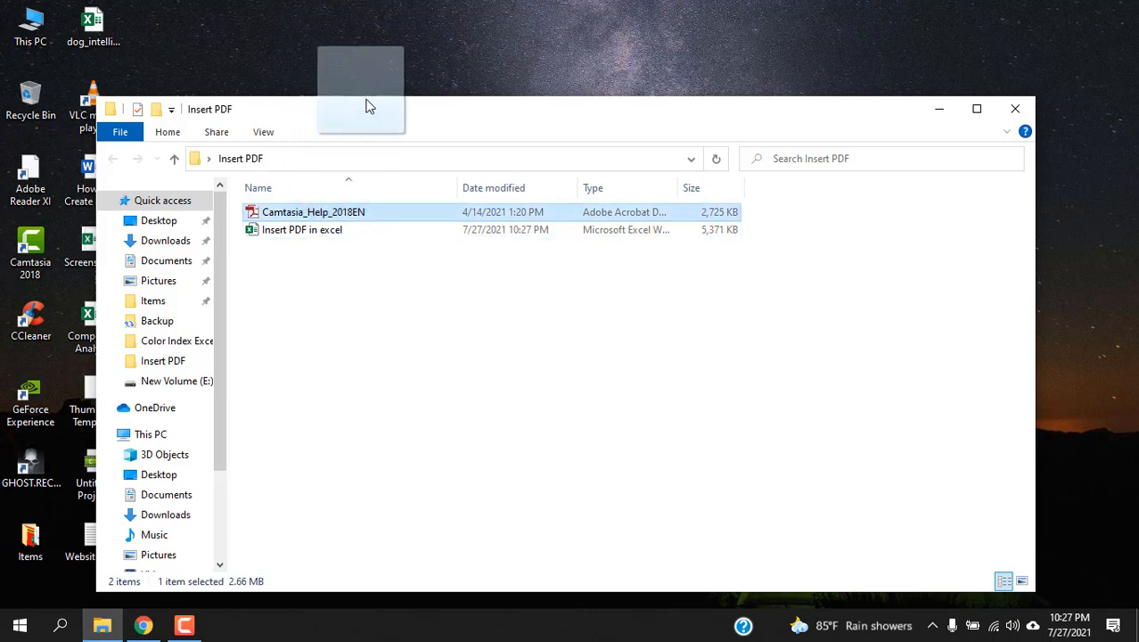
{"action": "double_click", "coordinate": [303, 229]}
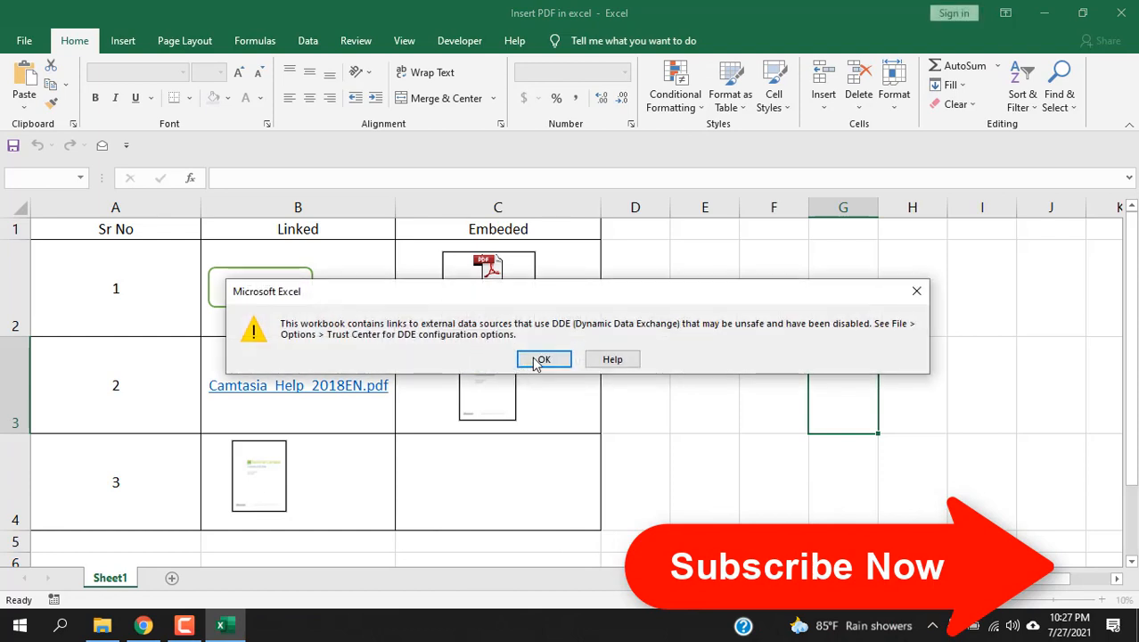
- Dismiss the link warnings, select the C2 and C3 objects, then save and close
{"action": "left_click", "coordinate": [543, 358]}
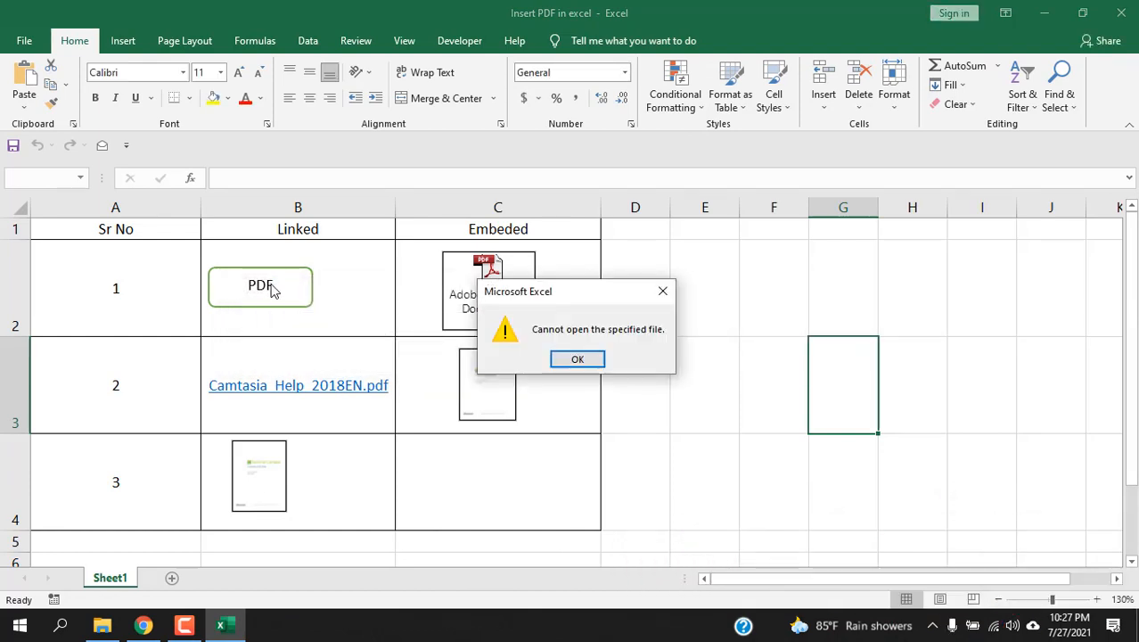
{"action": "left_click", "coordinate": [576, 359]}
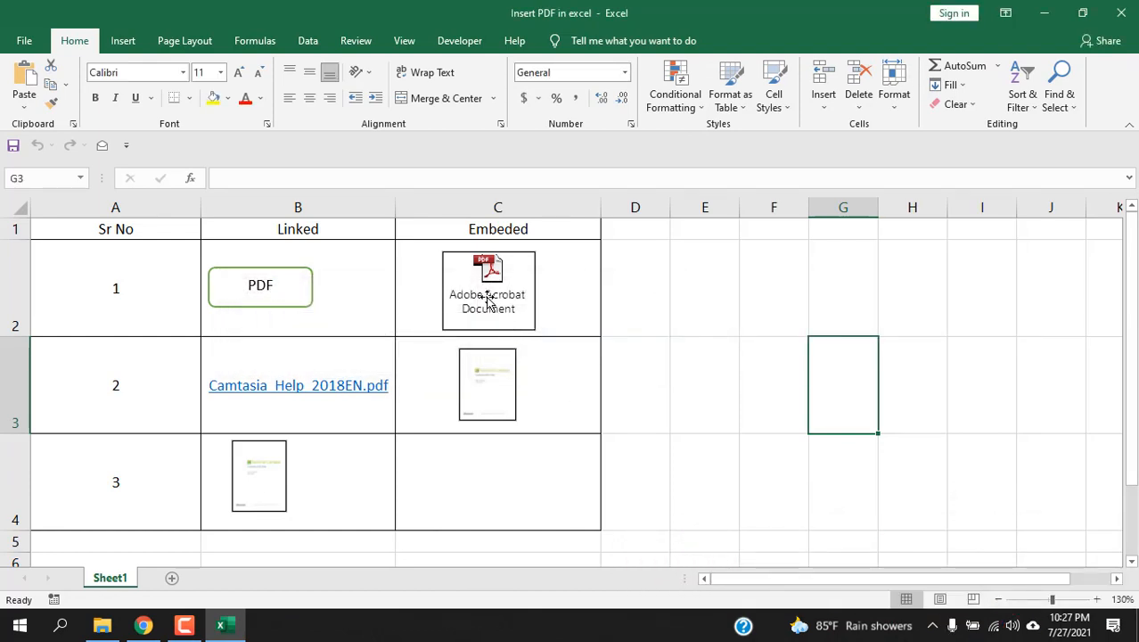
{"action": "left_click", "coordinate": [488, 289]}
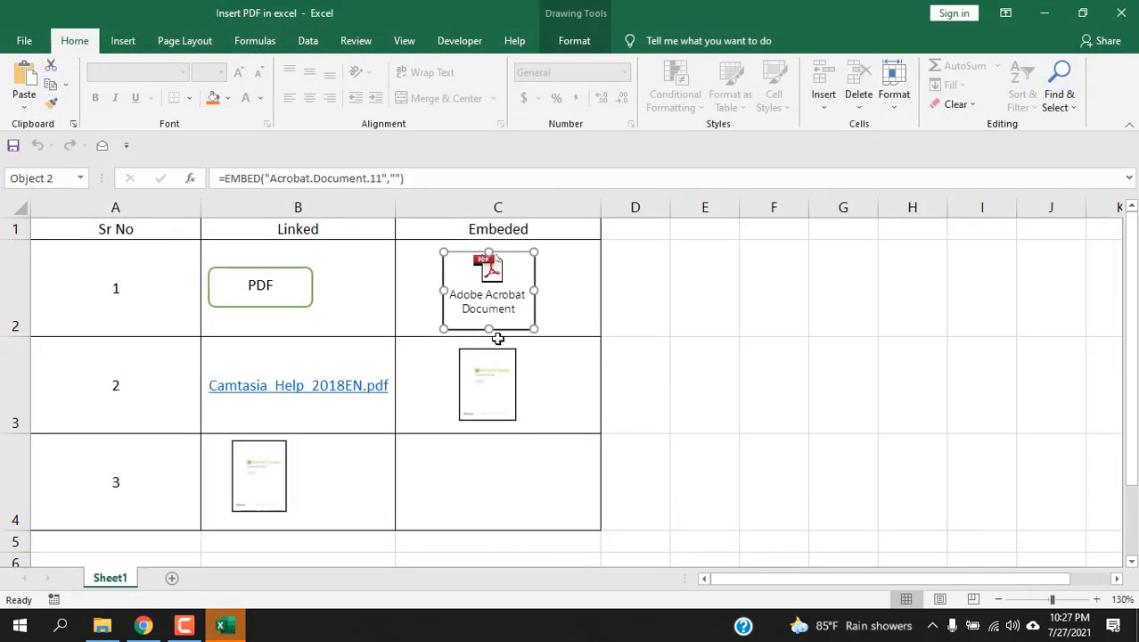
{"action": "left_click", "coordinate": [488, 384]}
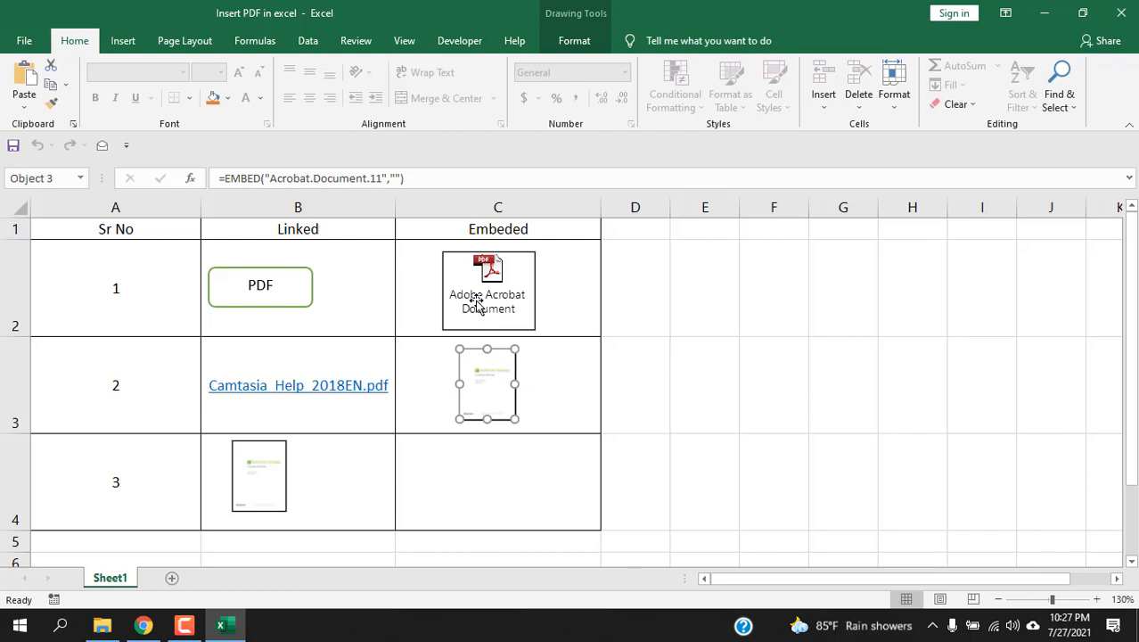
{"action": "mouse_move", "coordinate": [694, 259]}
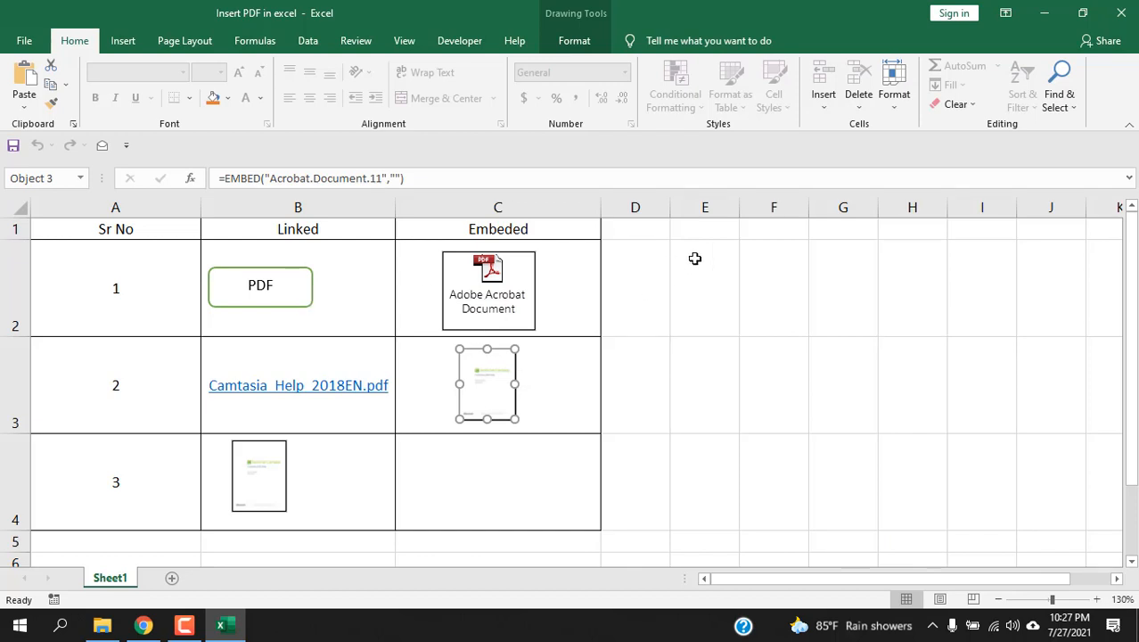
{"action": "left_click", "coordinate": [1122, 13]}
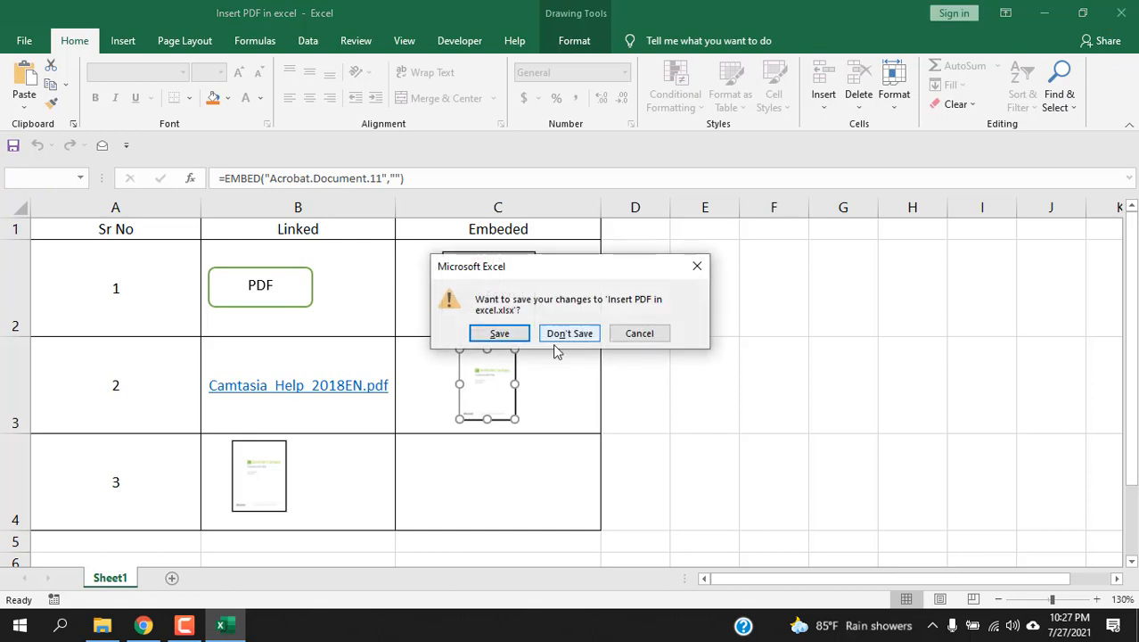
{"action": "left_click", "coordinate": [569, 332]}
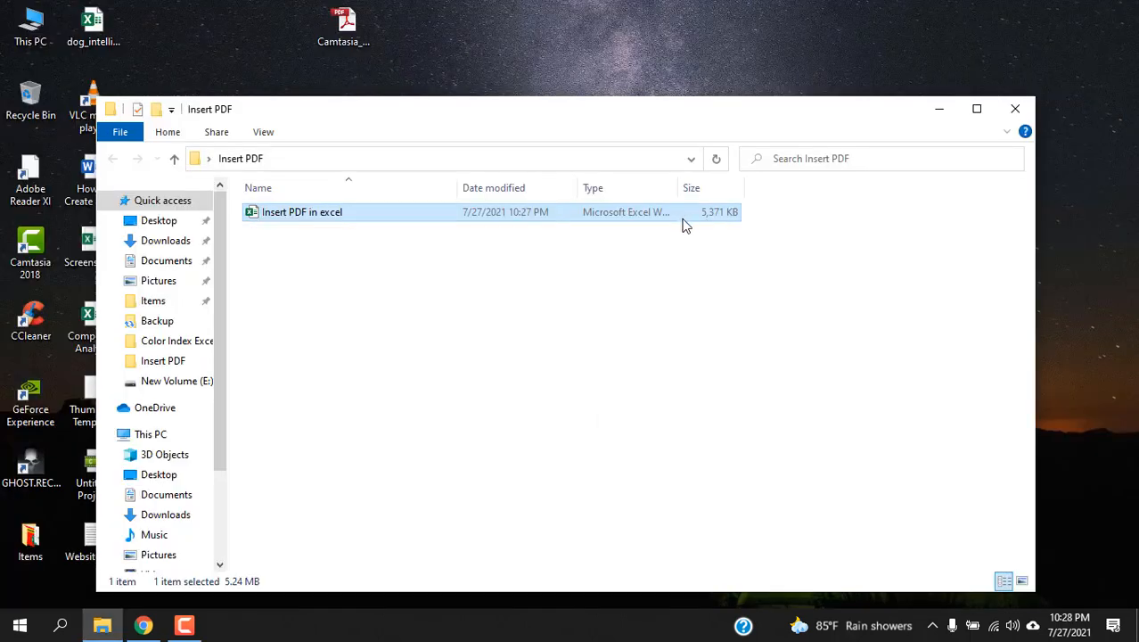
- Reopen the 'Insert PDF in excel' workbook and update its external PDF links
{"action": "double_click", "coordinate": [302, 211]}
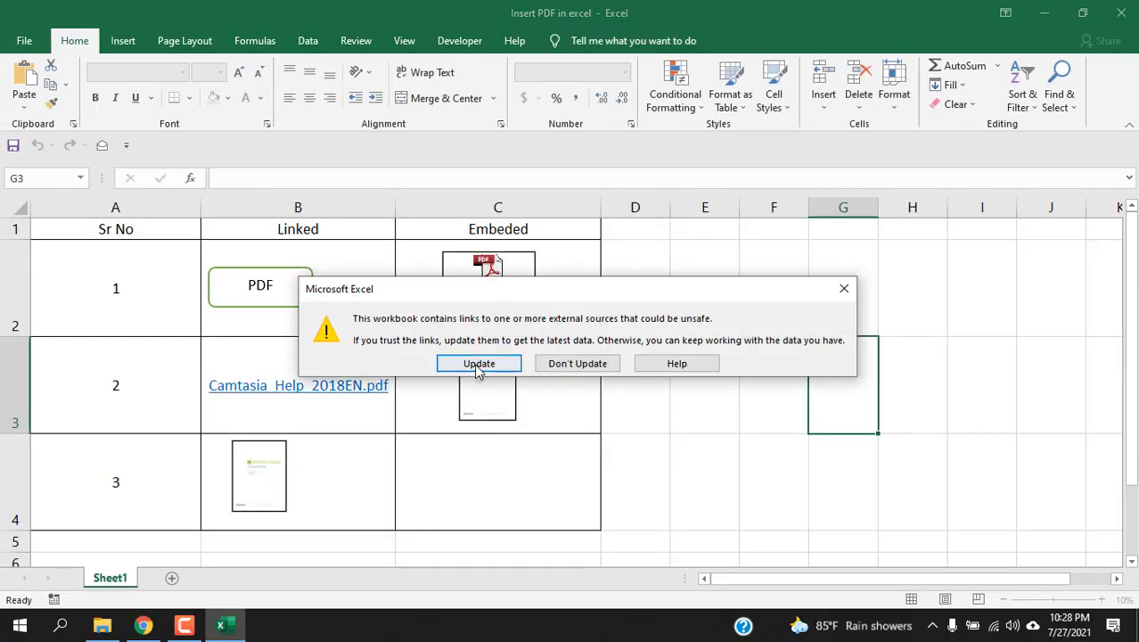
{"action": "left_click", "coordinate": [479, 362]}
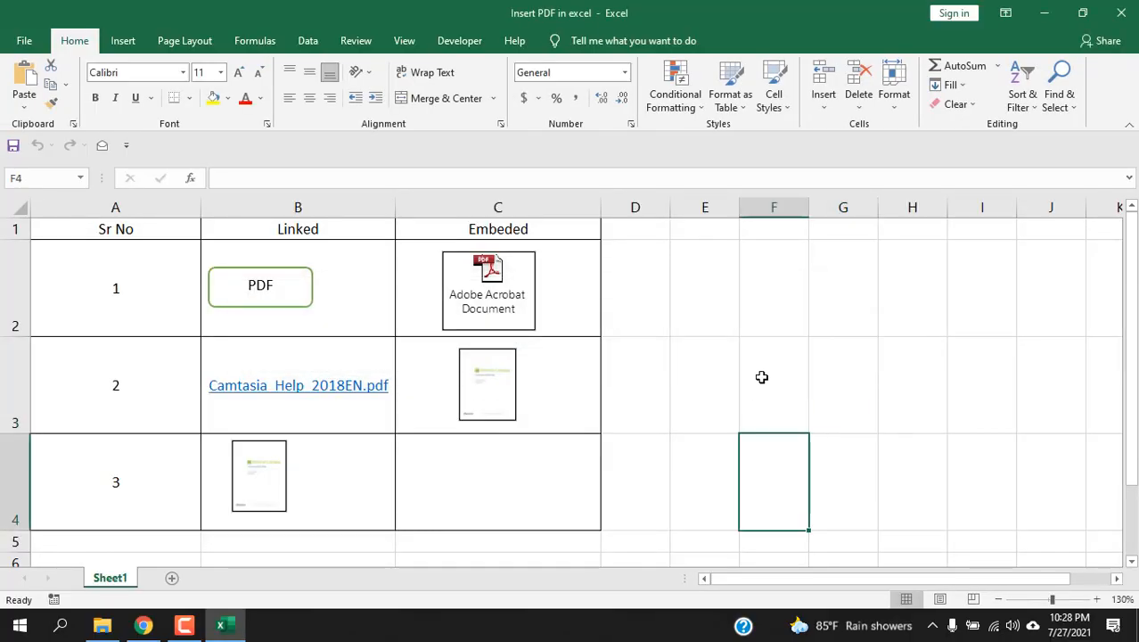
{"action": "right_click", "coordinate": [298, 206]}
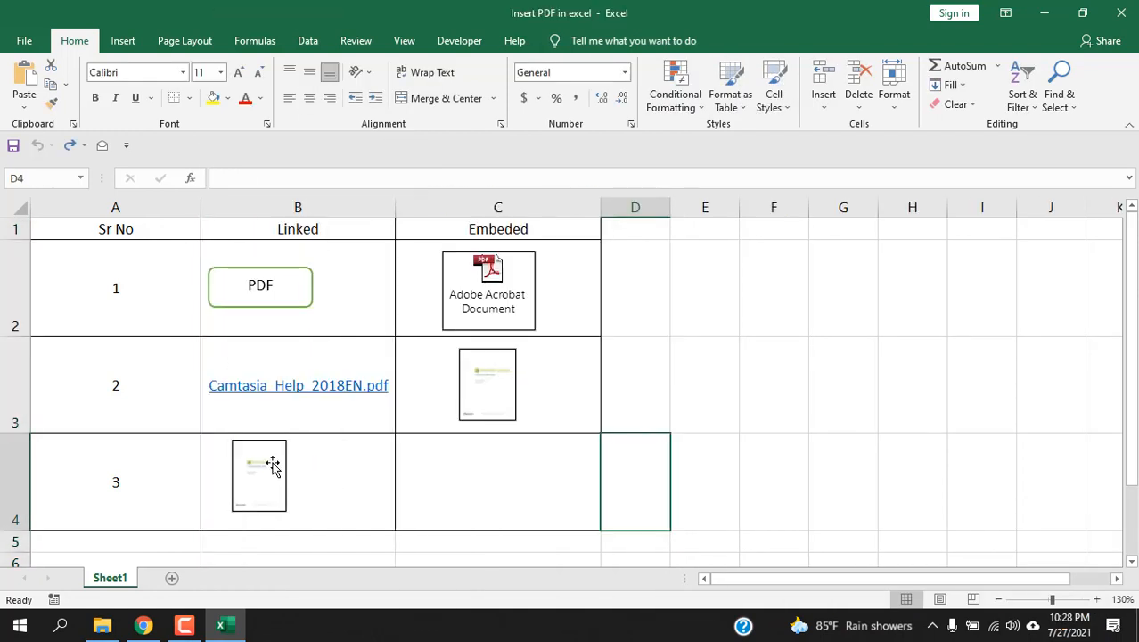
- Set the linked PDF thumbnail in B4 to 'Move and size with cells'
{"action": "right_click", "coordinate": [259, 475]}
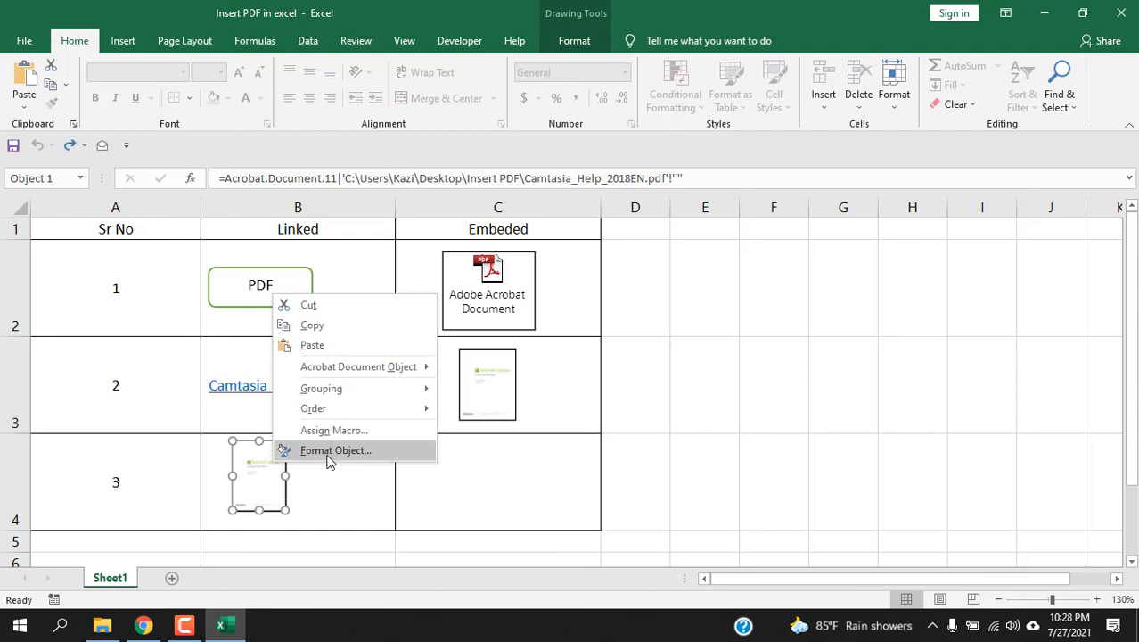
{"action": "left_click", "coordinate": [335, 449]}
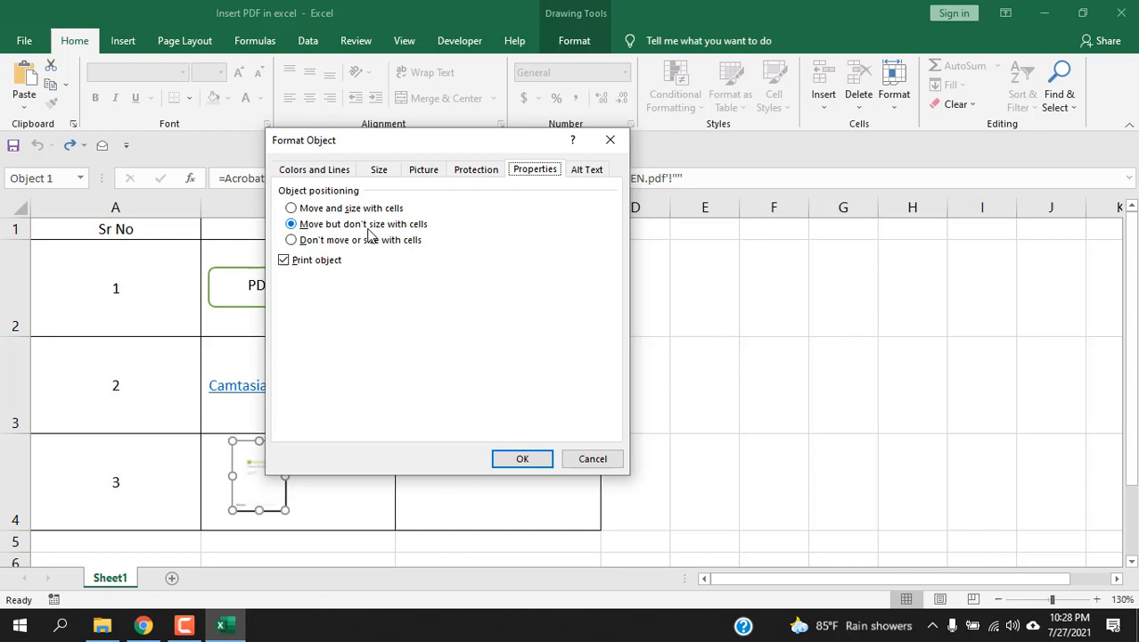
{"action": "mouse_move", "coordinate": [311, 223]}
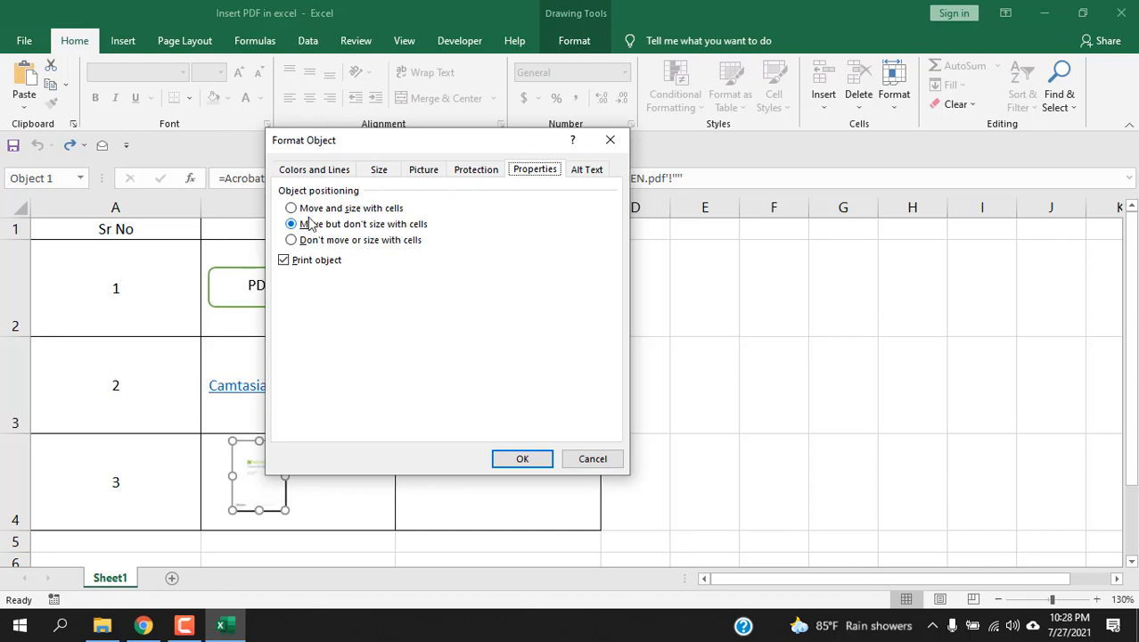
{"action": "left_click", "coordinate": [290, 208]}
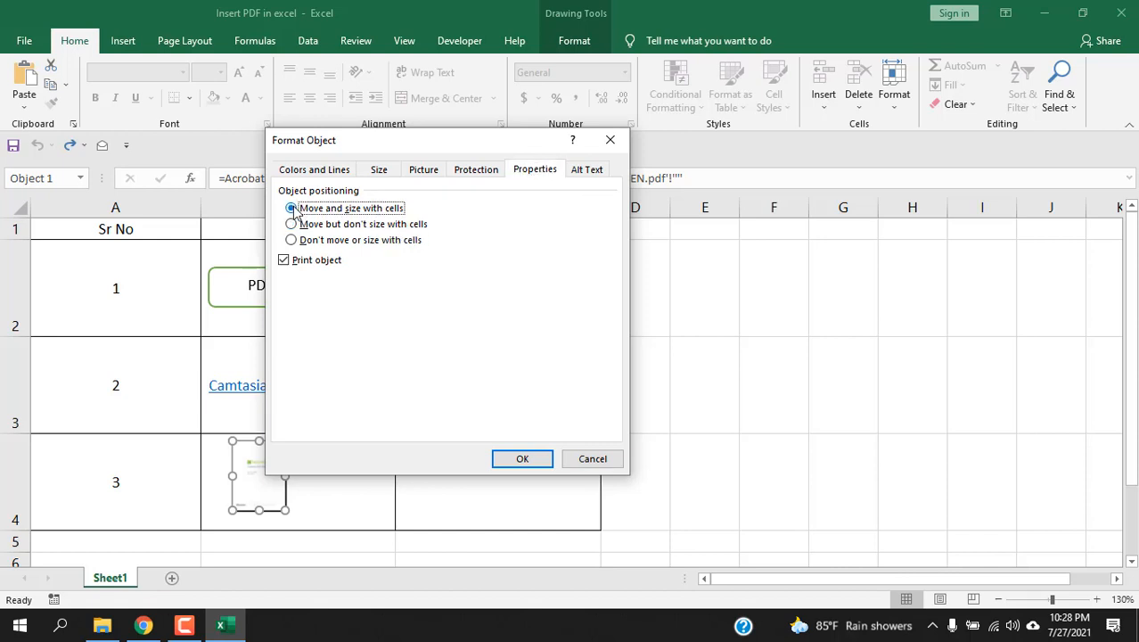
{"action": "left_click", "coordinate": [522, 459]}
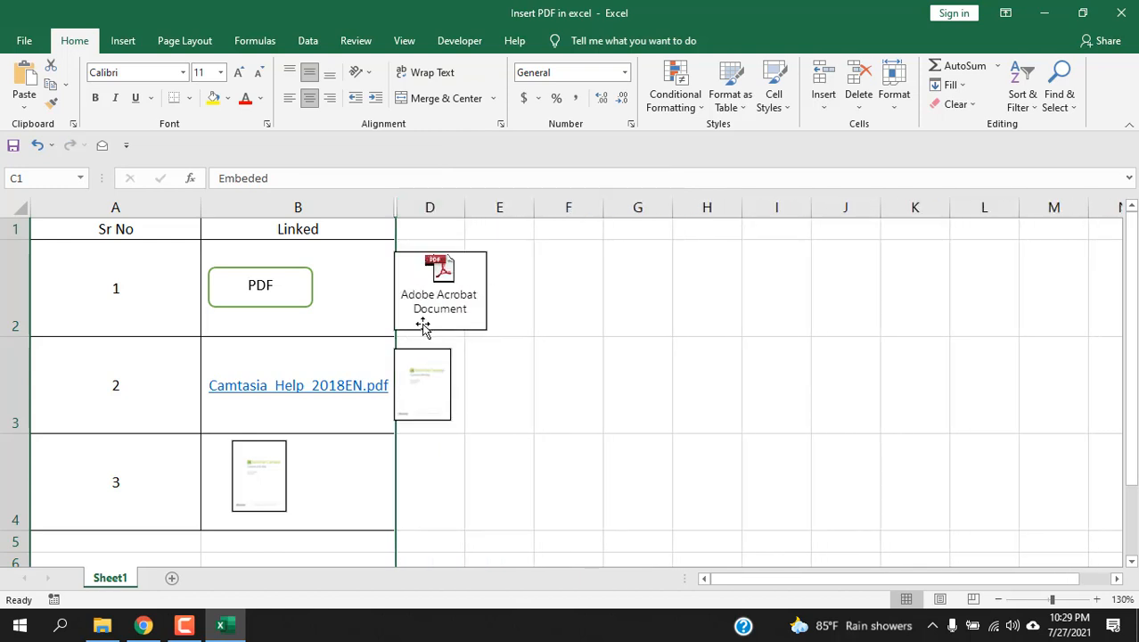
{"action": "mouse_move", "coordinate": [437, 318]}
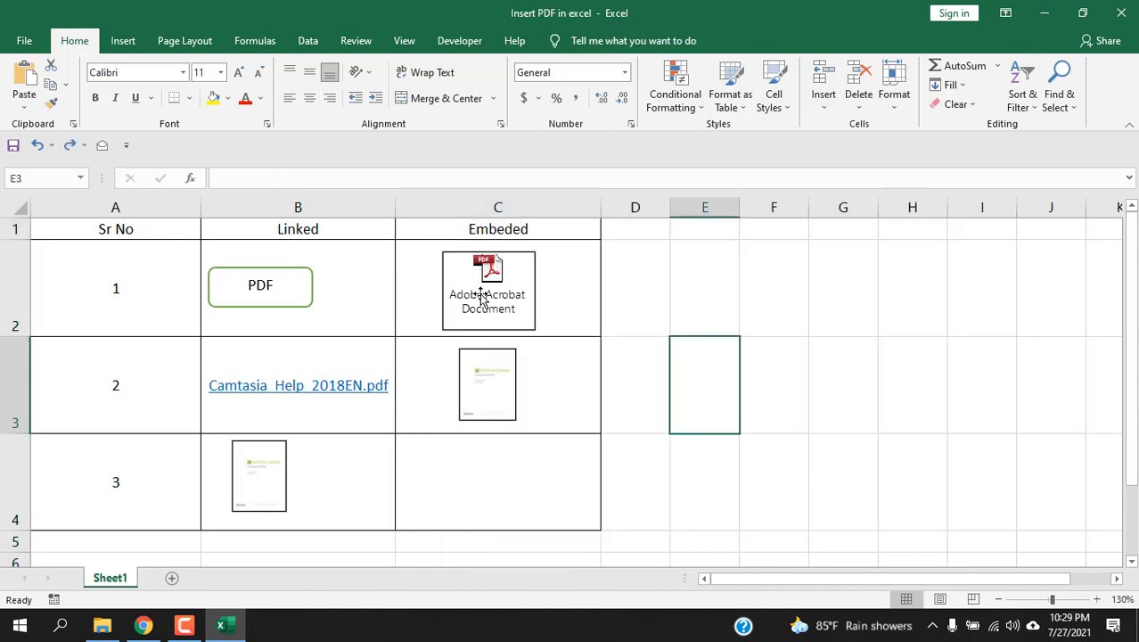
- Set the embedded Adobe Acrobat Document icon in C2 to 'Don't move or size with cells'
{"action": "right_click", "coordinate": [489, 289]}
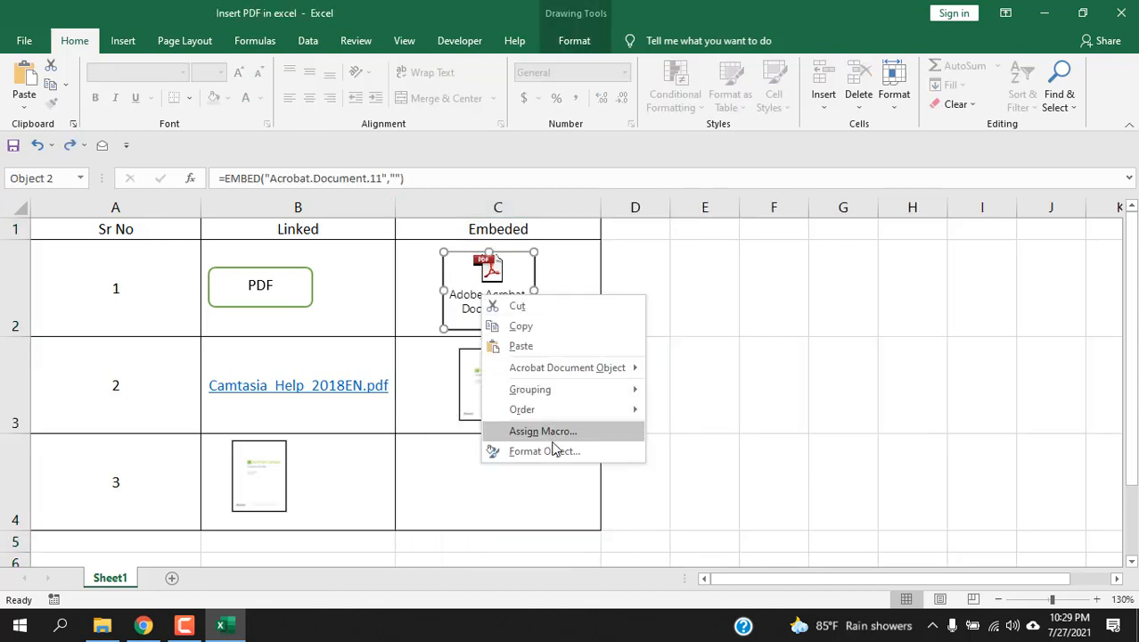
{"action": "left_click", "coordinate": [544, 450]}
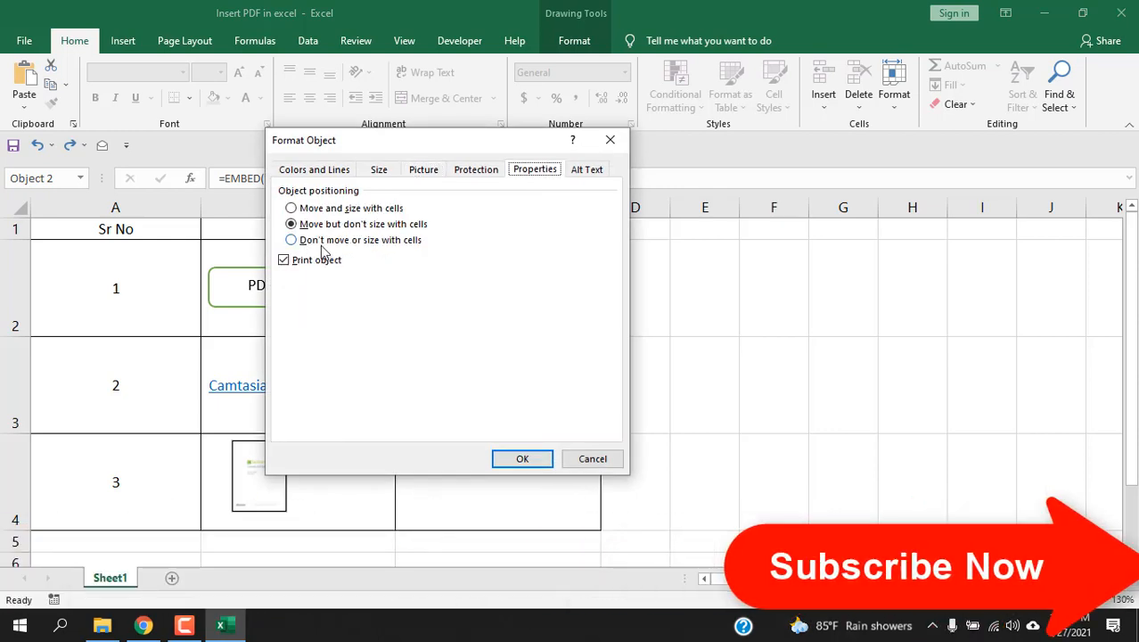
{"action": "left_click", "coordinate": [290, 239]}
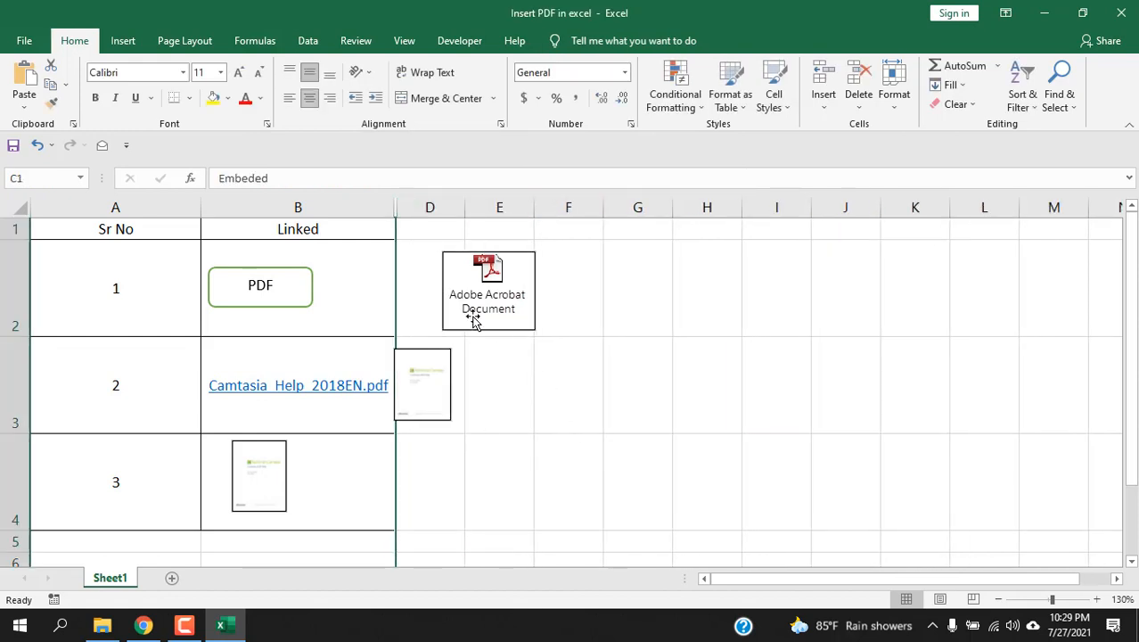
{"action": "mouse_move", "coordinate": [496, 260]}
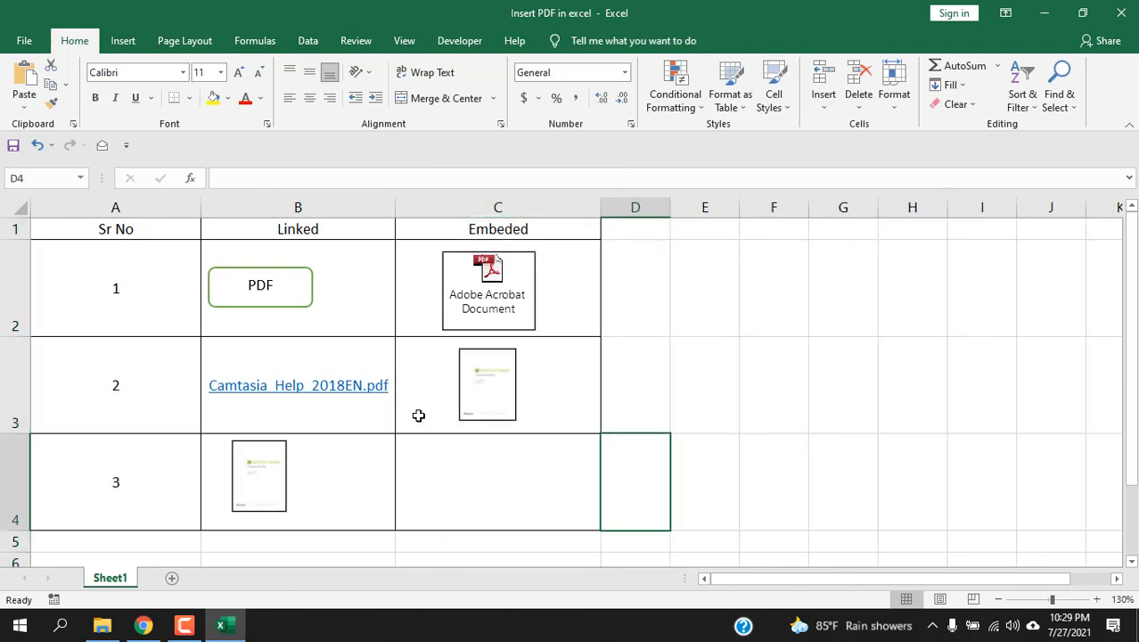
- Select the Sr No column, try Sort Largest to Smallest, and cancel the Sort Warning
{"action": "left_click", "coordinate": [115, 207]}
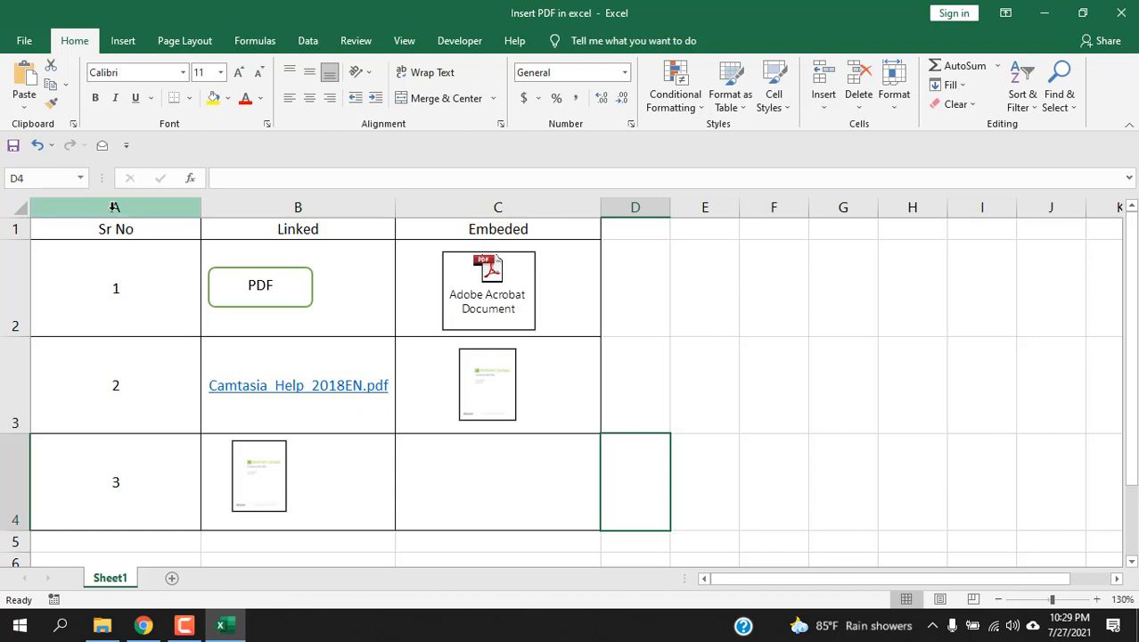
{"action": "left_click", "coordinate": [1022, 89]}
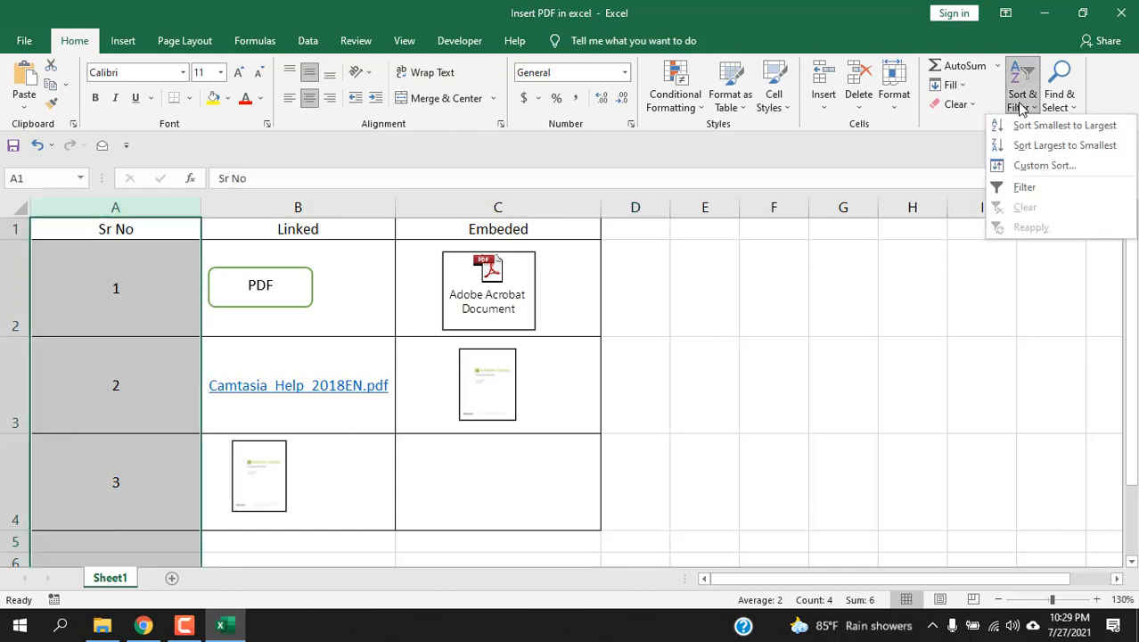
{"action": "mouse_move", "coordinate": [1065, 146]}
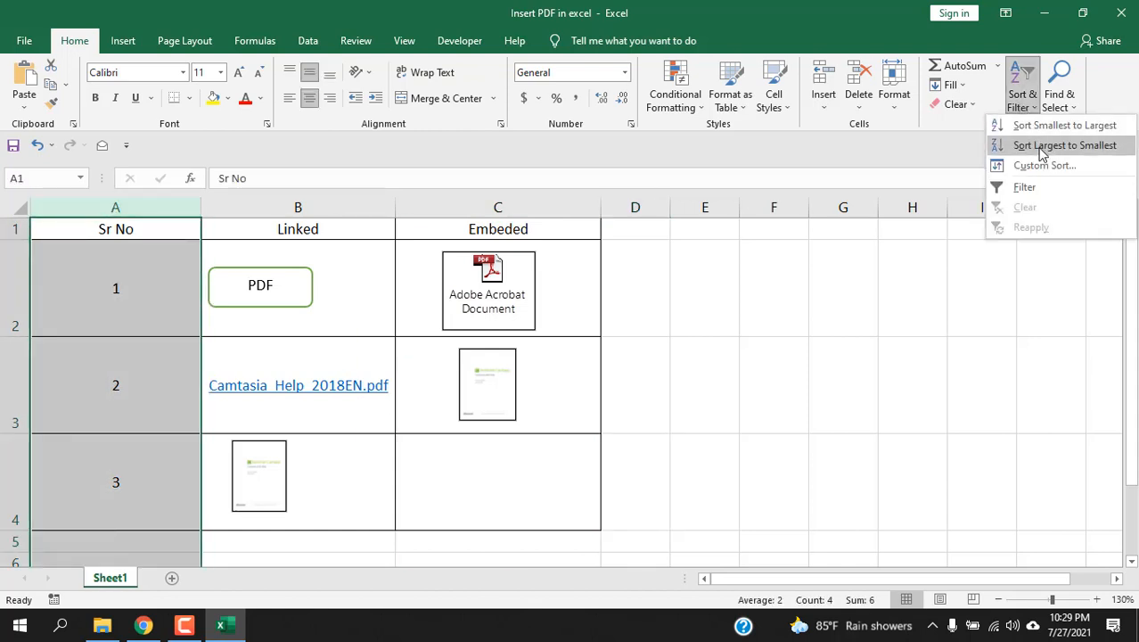
{"action": "left_click", "coordinate": [1065, 145]}
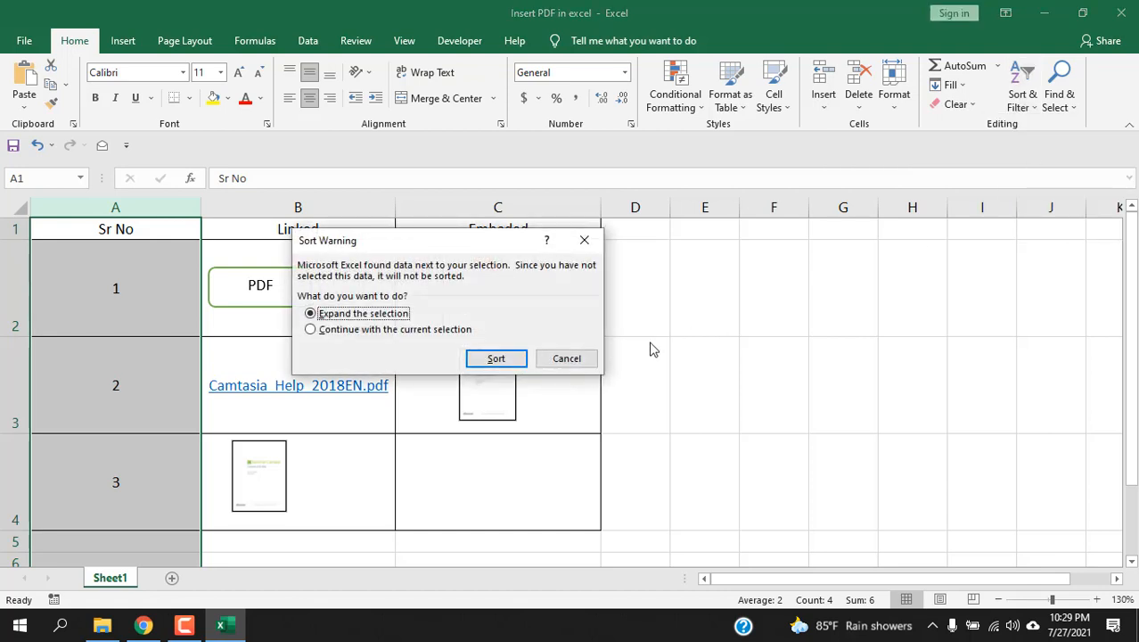
{"action": "left_click", "coordinate": [496, 358]}
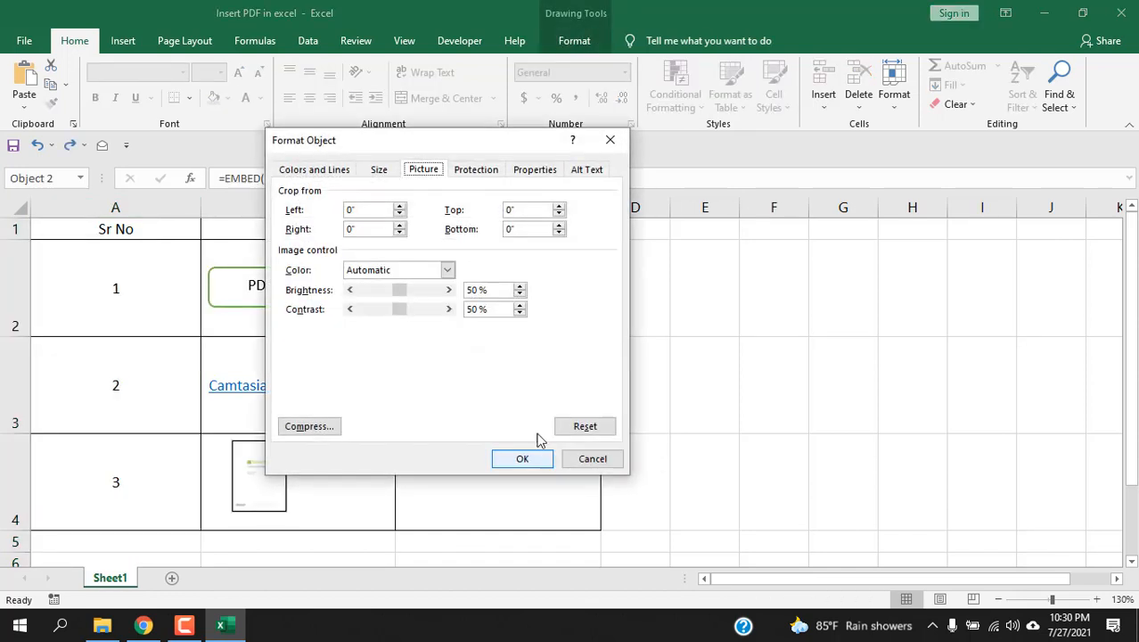
- Make embedded PDFs move and size with cells, then sort Sr No largest to smallest
{"action": "left_click", "coordinate": [534, 169]}
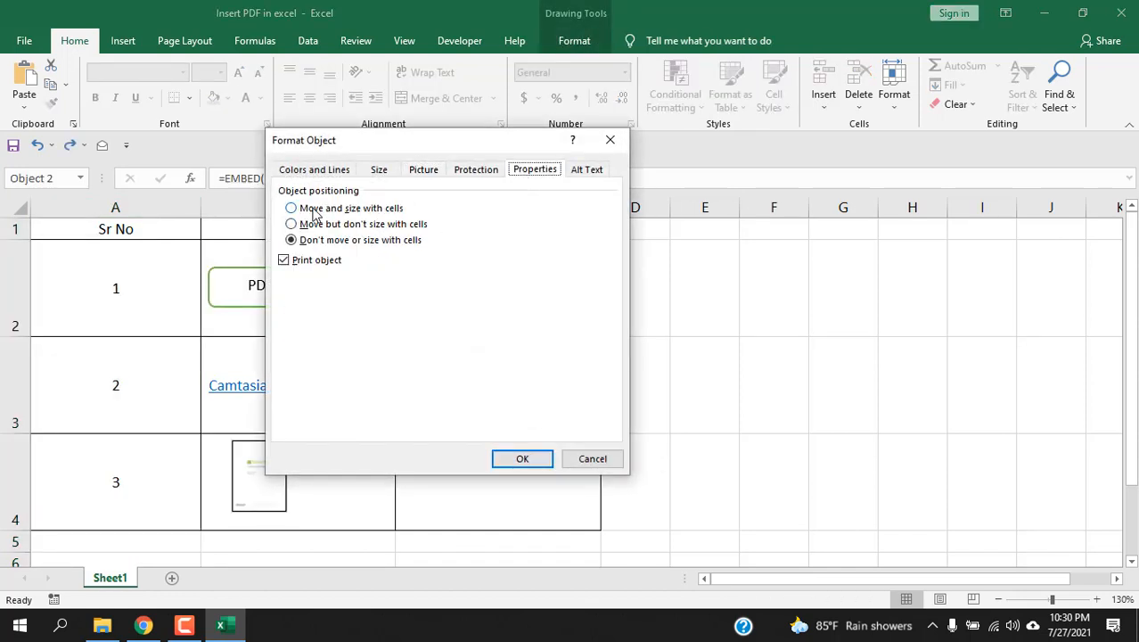
{"action": "left_click", "coordinate": [423, 169]}
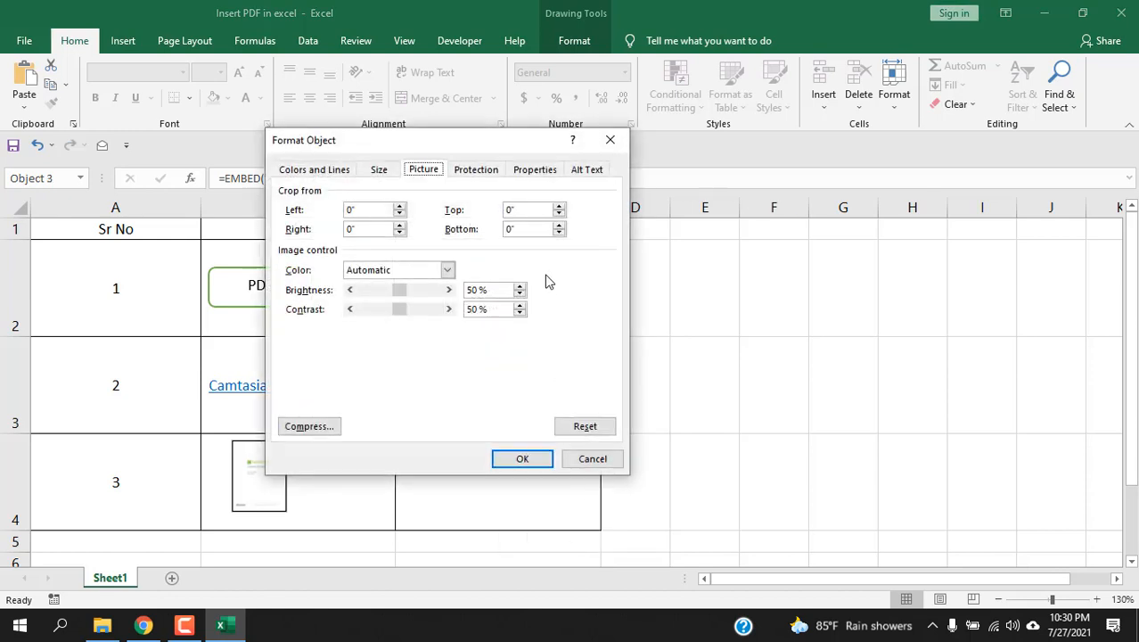
{"action": "left_click", "coordinate": [535, 169]}
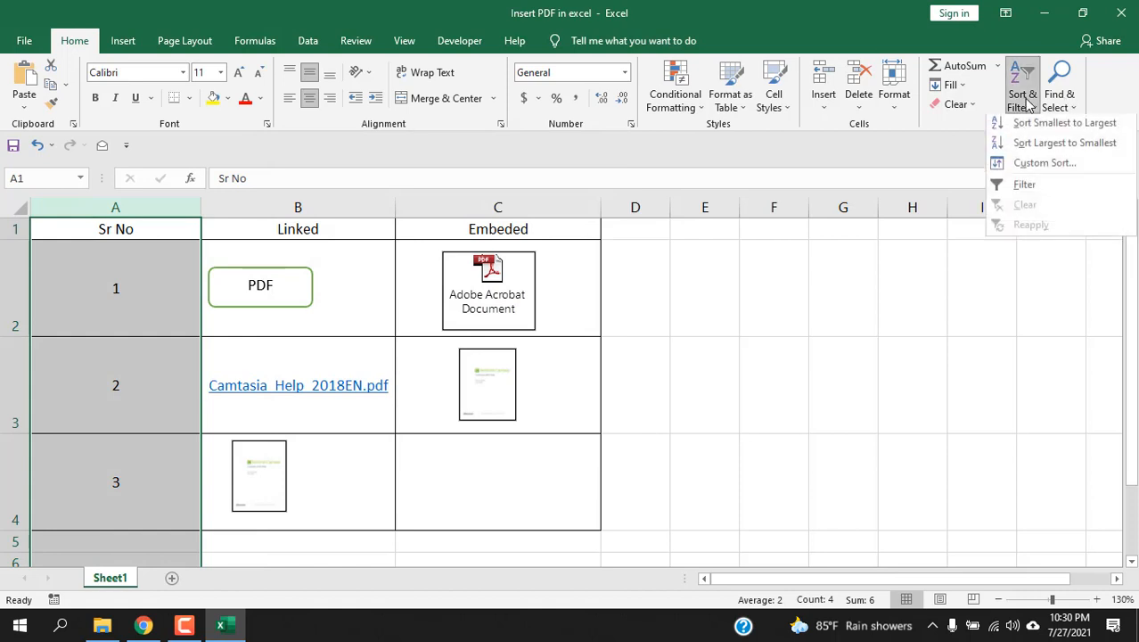
{"action": "left_click", "coordinate": [1063, 122]}
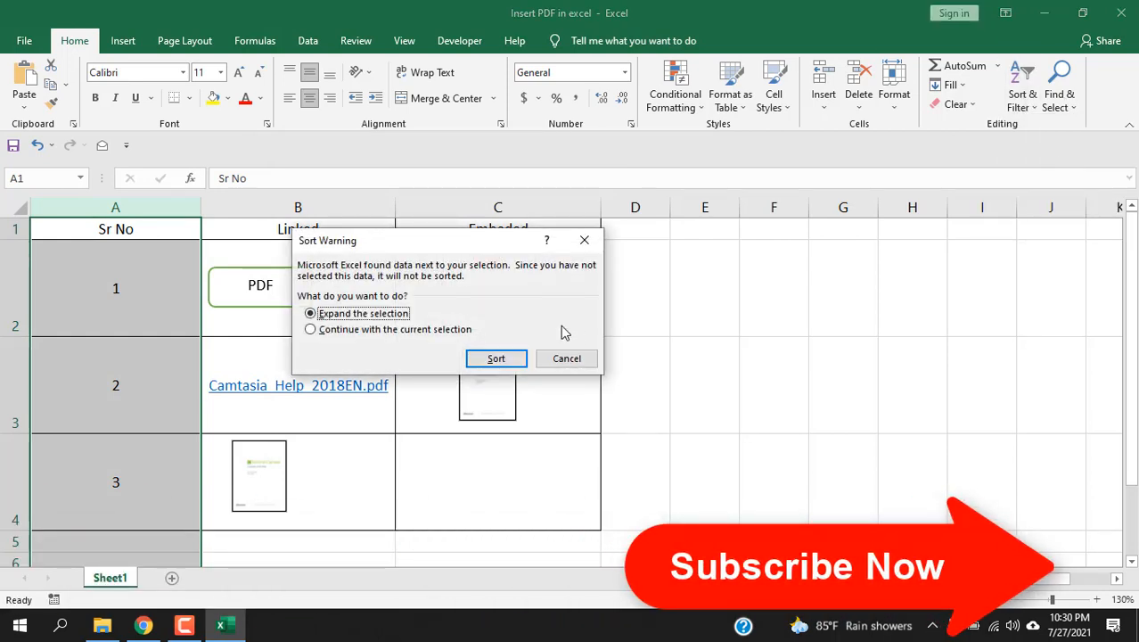
{"action": "left_click", "coordinate": [496, 357]}
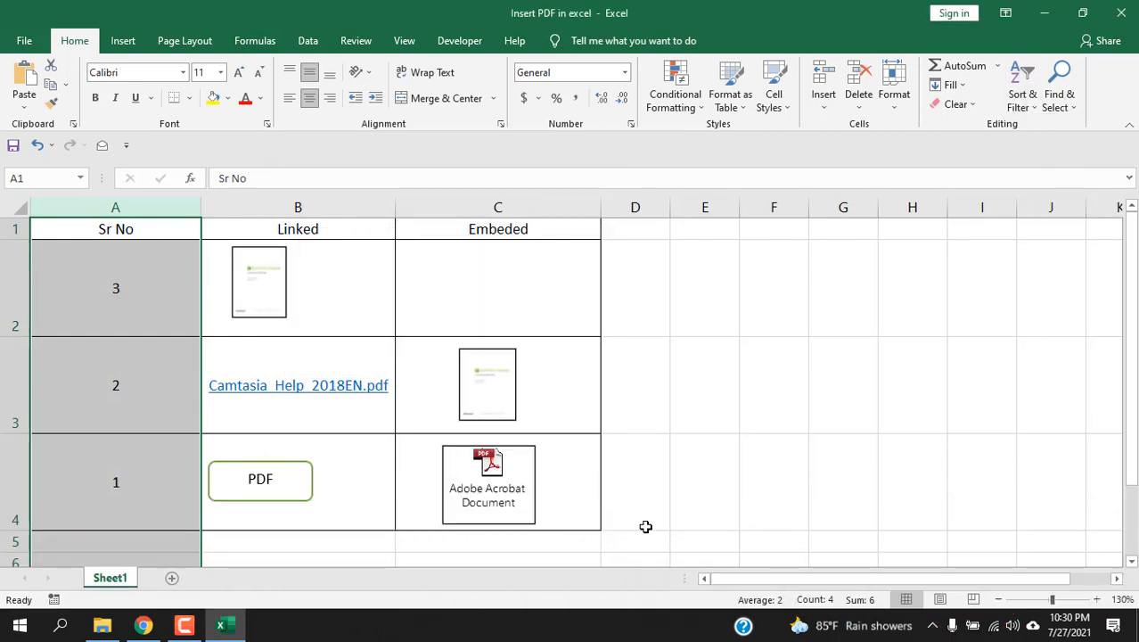
{"action": "mouse_move", "coordinate": [321, 401]}
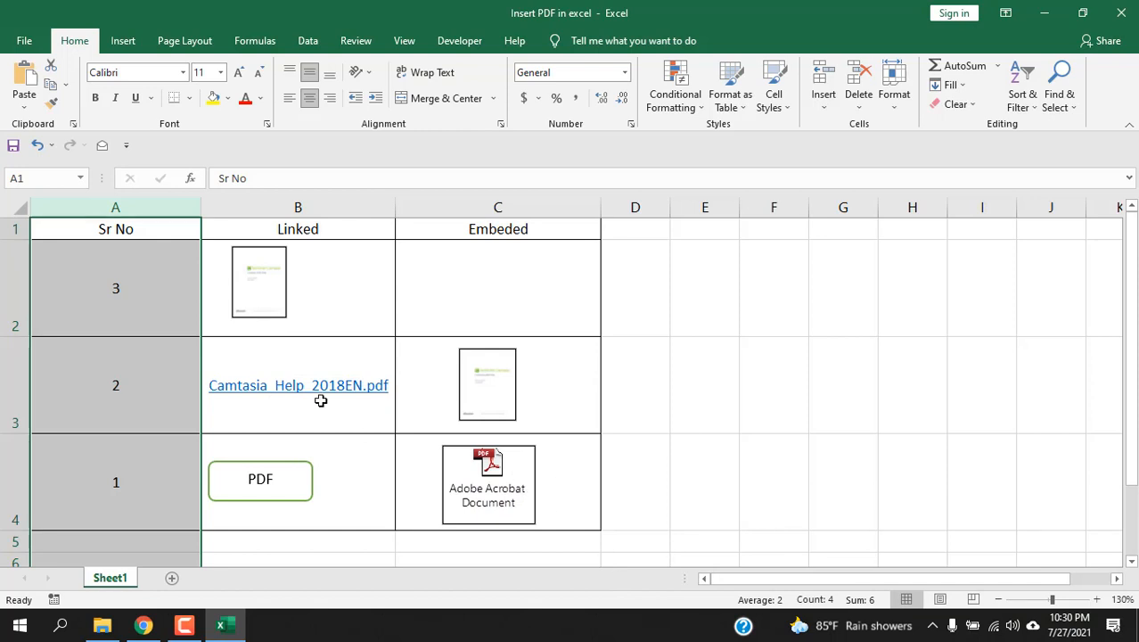
{"action": "left_click", "coordinate": [842, 385]}
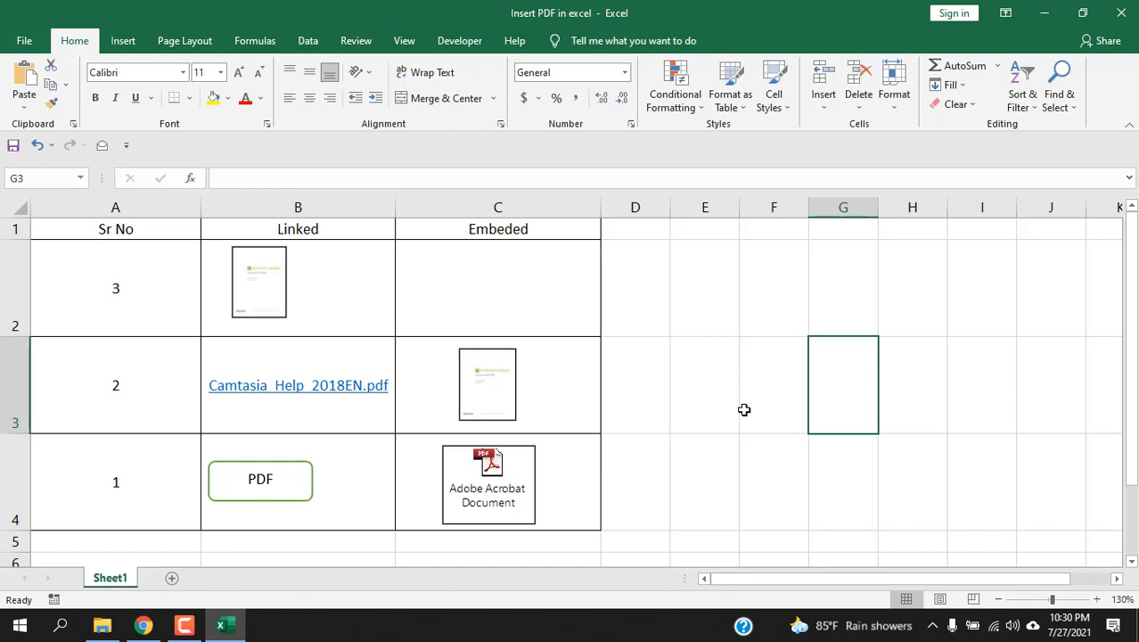
{"action": "mouse_move", "coordinate": [478, 411]}
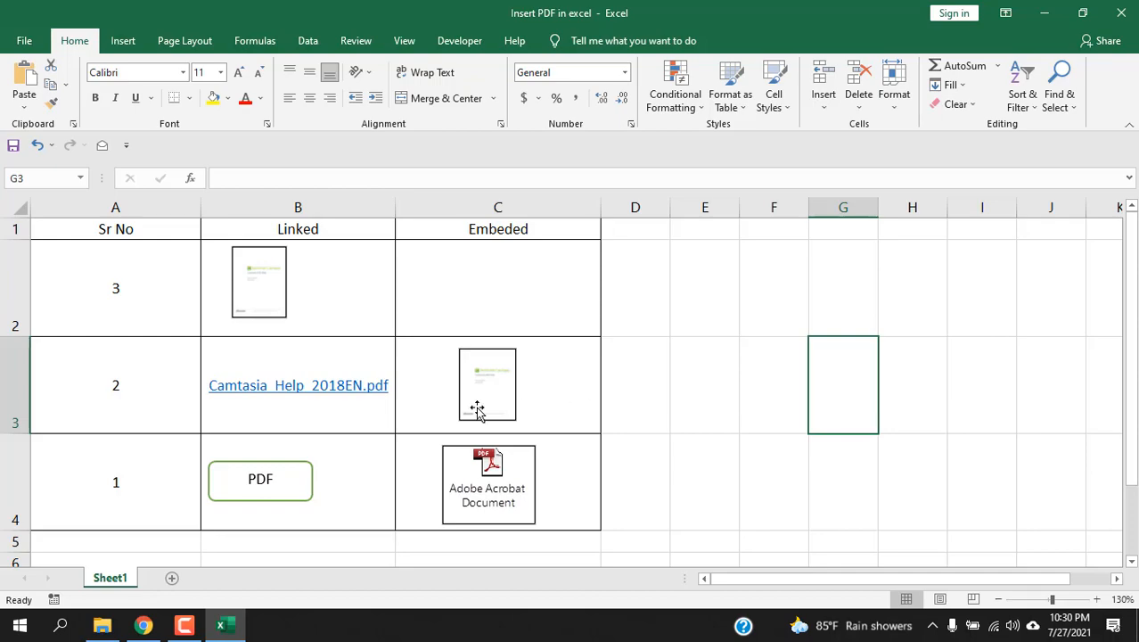